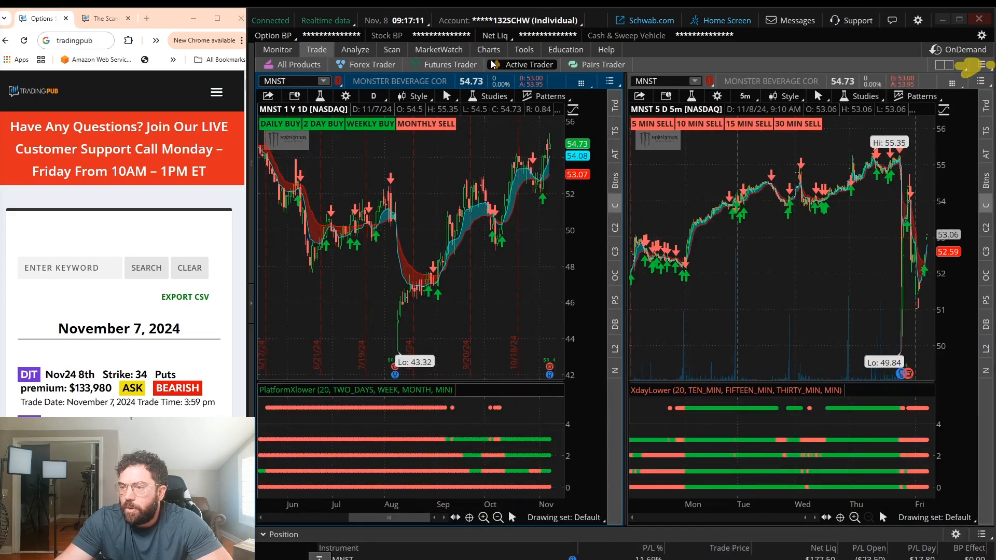
- Switch from the MNST trading layout to the Charts section showing a one-year daily NVDA chart
{"action": "left_click", "coordinate": [488, 49]}
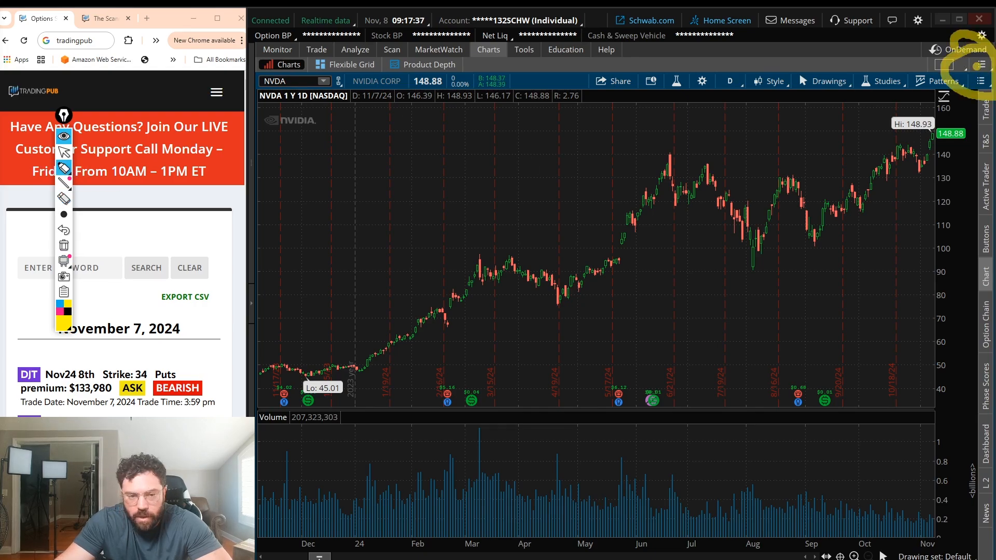
- Start a fresh chart and load the ticker NVDA into it
{"action": "left_click", "coordinate": [983, 65]}
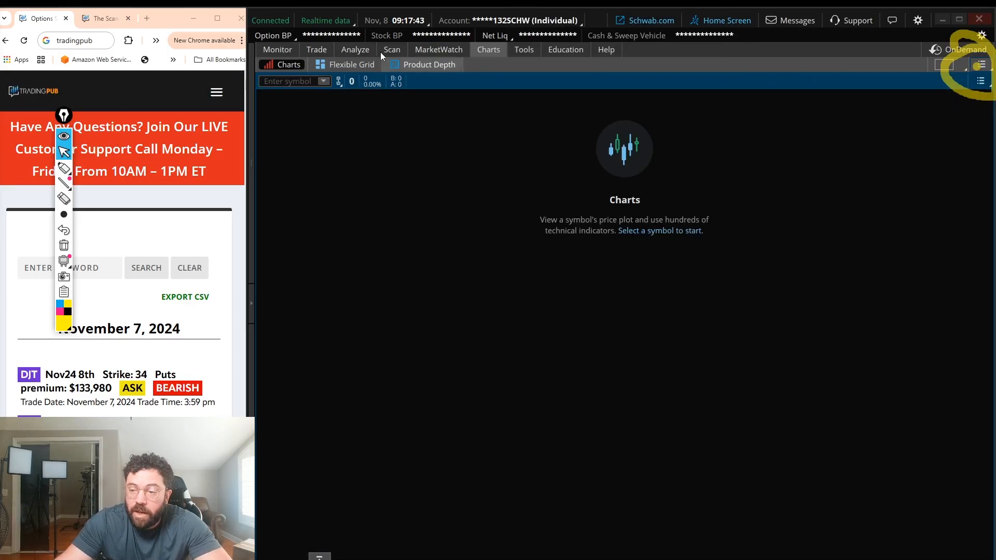
{"action": "left_click", "coordinate": [293, 81]}
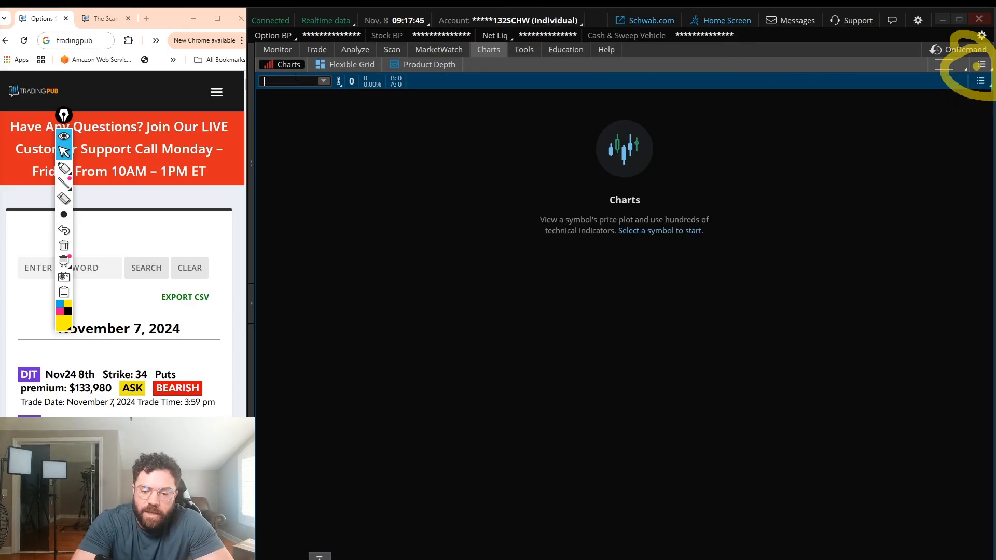
{"action": "type", "text": "NVDA"}
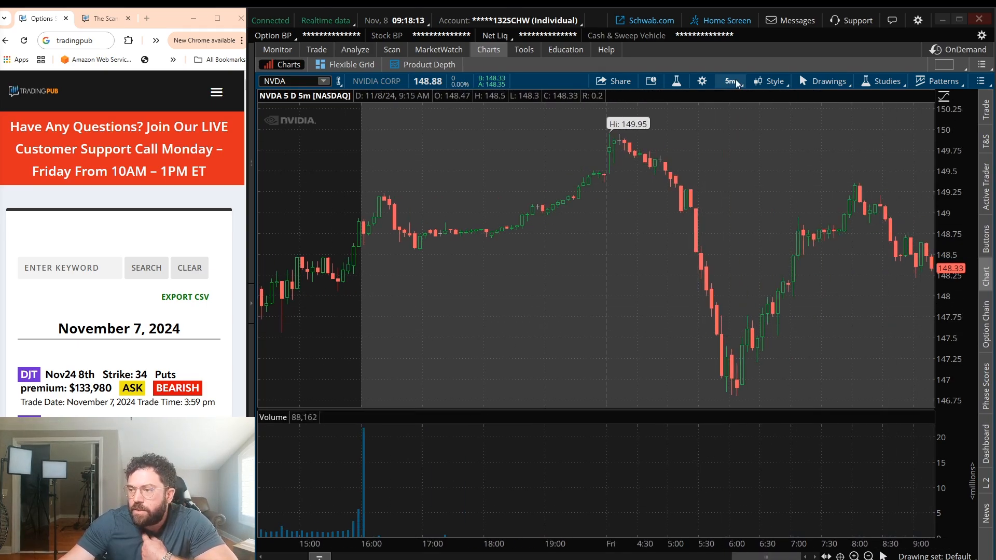
{"action": "mouse_move", "coordinate": [676, 81]}
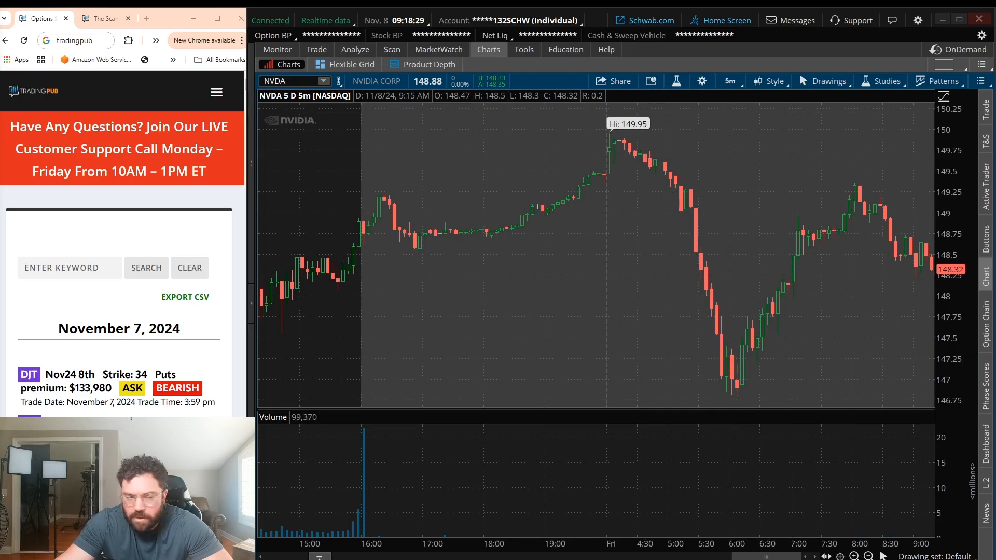
- Bring up the Chart Settings dialog for the NVDA chart on its General tab
{"action": "left_click", "coordinate": [92, 138]}
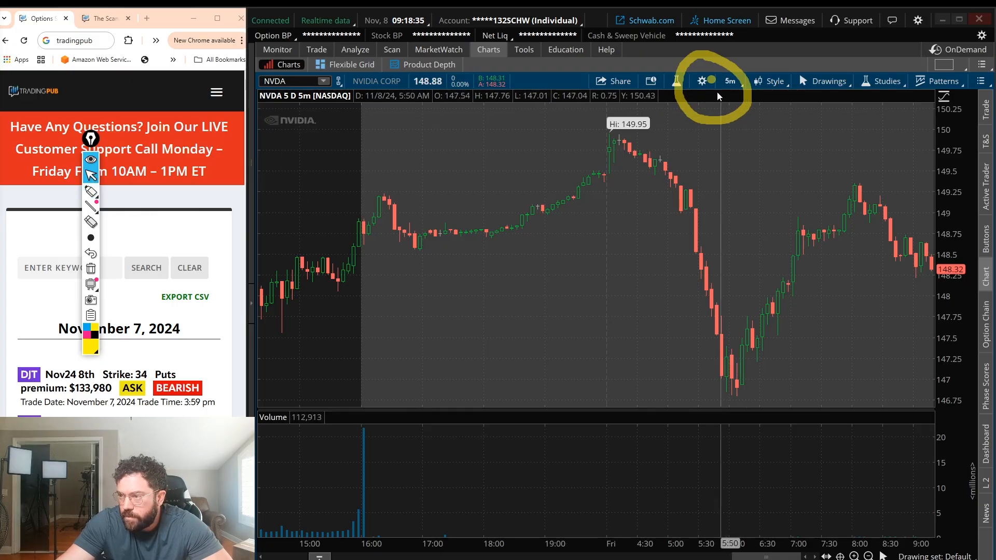
{"action": "left_click", "coordinate": [701, 81]}
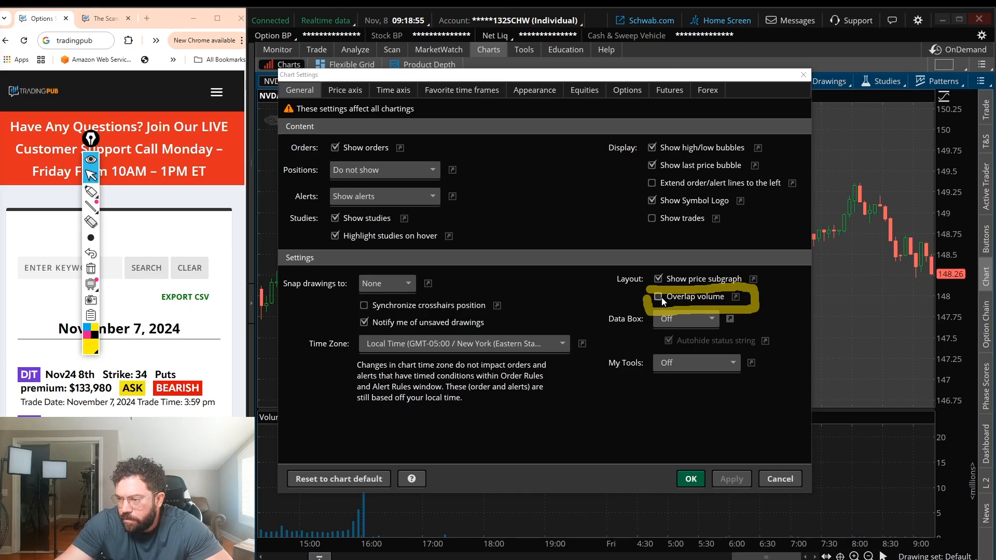
- Enable Overlap volume so volume bars draw on the price pane, and apply it
{"action": "left_click", "coordinate": [658, 297]}
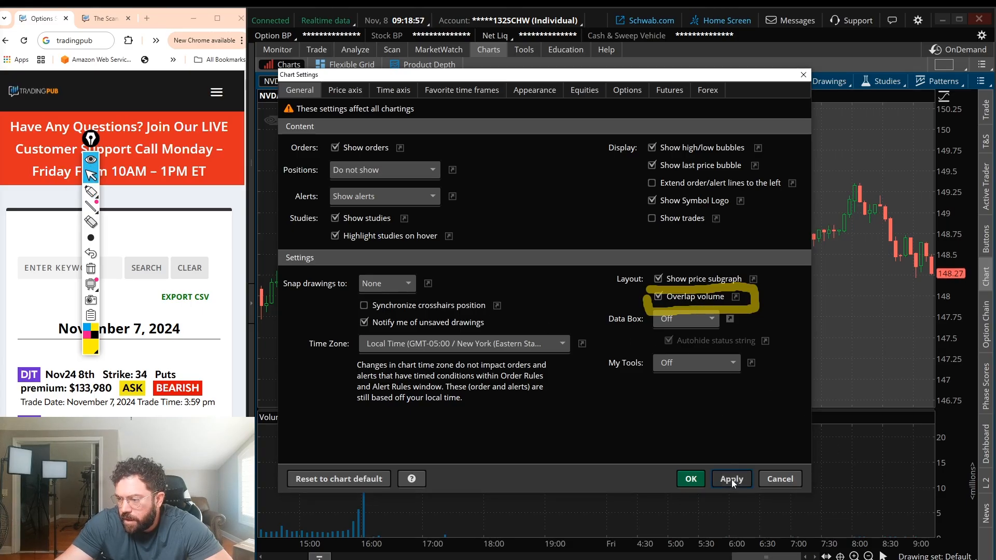
{"action": "left_click", "coordinate": [730, 478]}
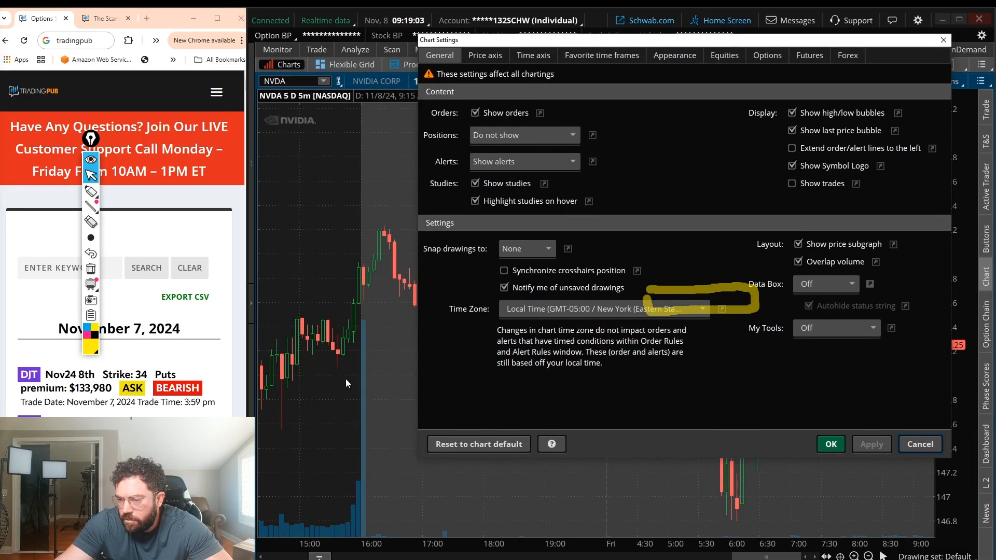
{"action": "mouse_move", "coordinate": [356, 320]}
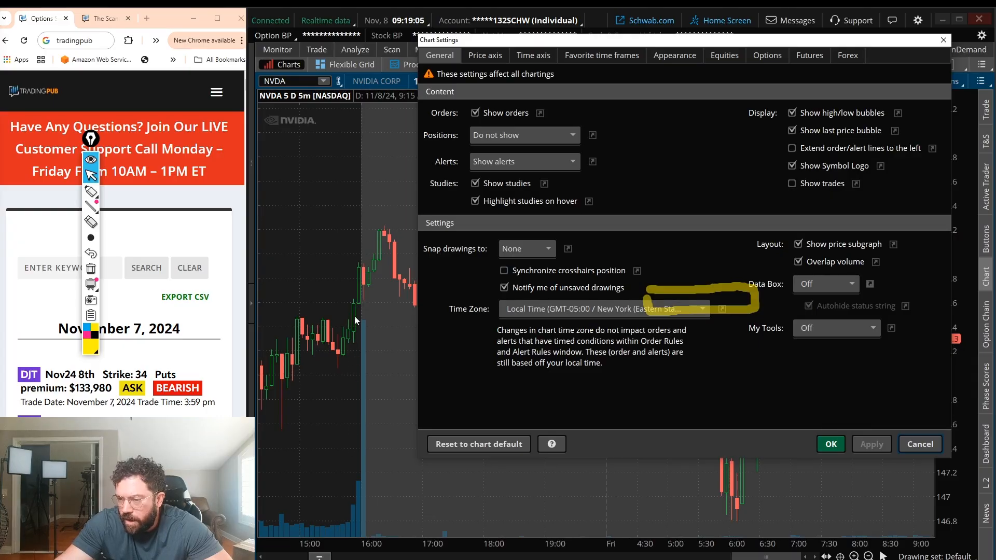
{"action": "mouse_move", "coordinate": [644, 45]}
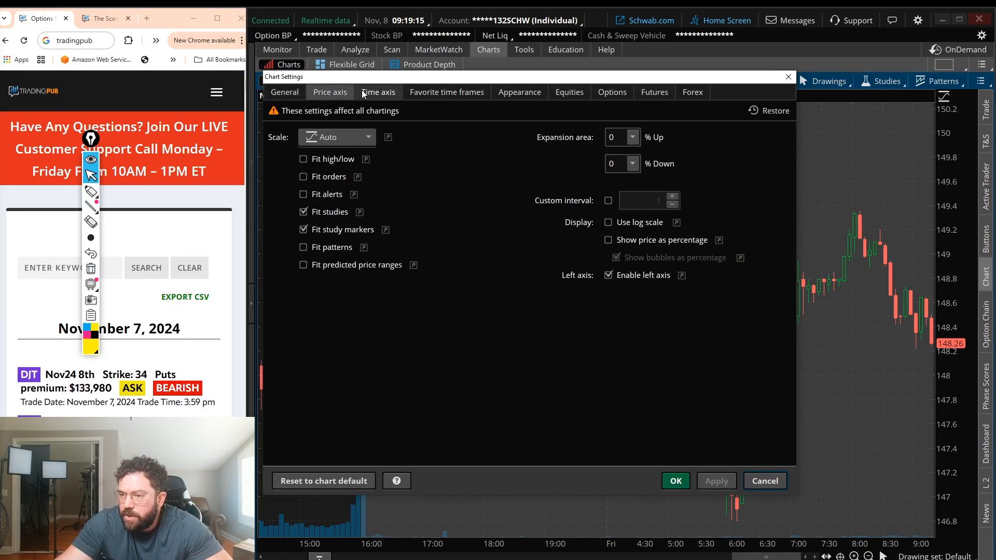
- Set the Time axis expansion area to 10 bars to the right
{"action": "left_click", "coordinate": [378, 93]}
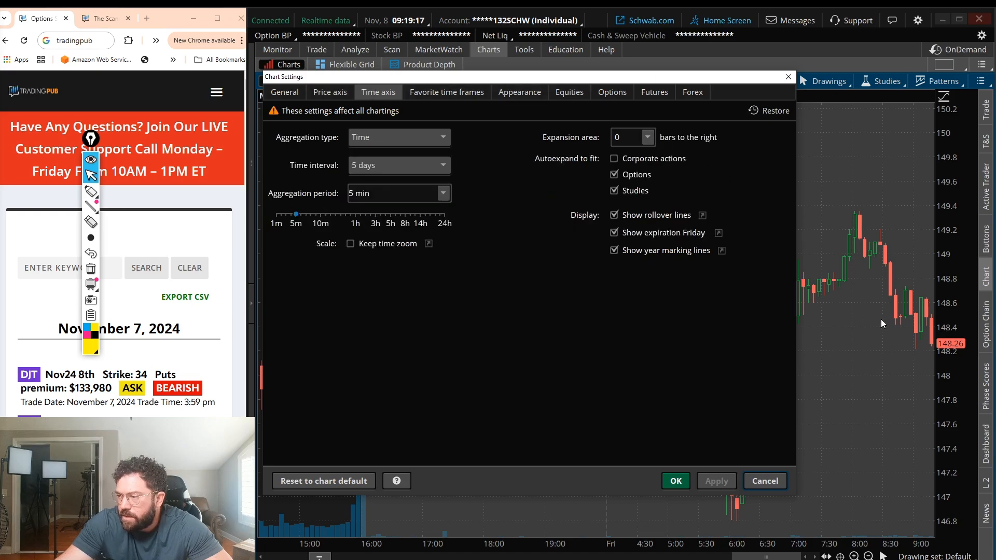
{"action": "mouse_move", "coordinate": [72, 196]}
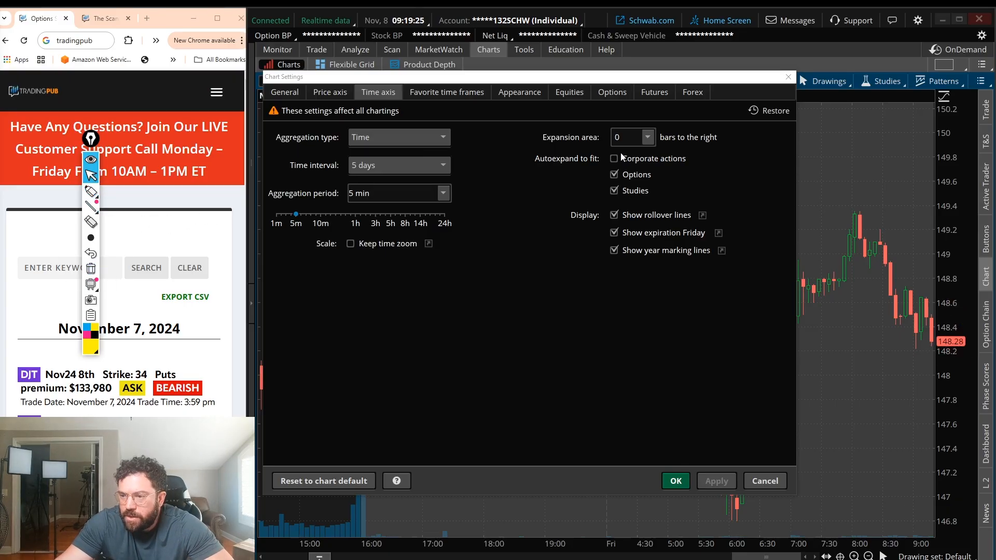
{"action": "left_click", "coordinate": [646, 137]}
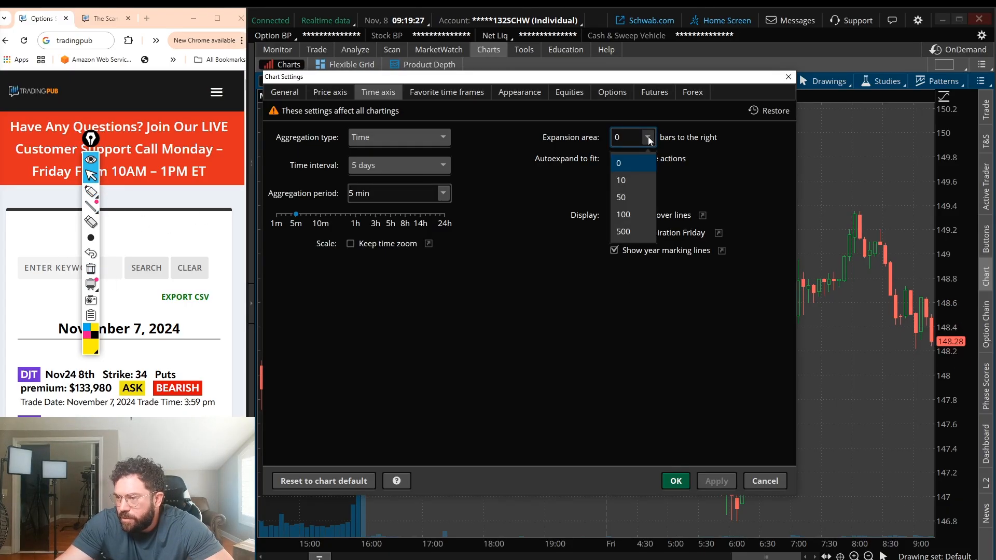
{"action": "left_click", "coordinate": [620, 179]}
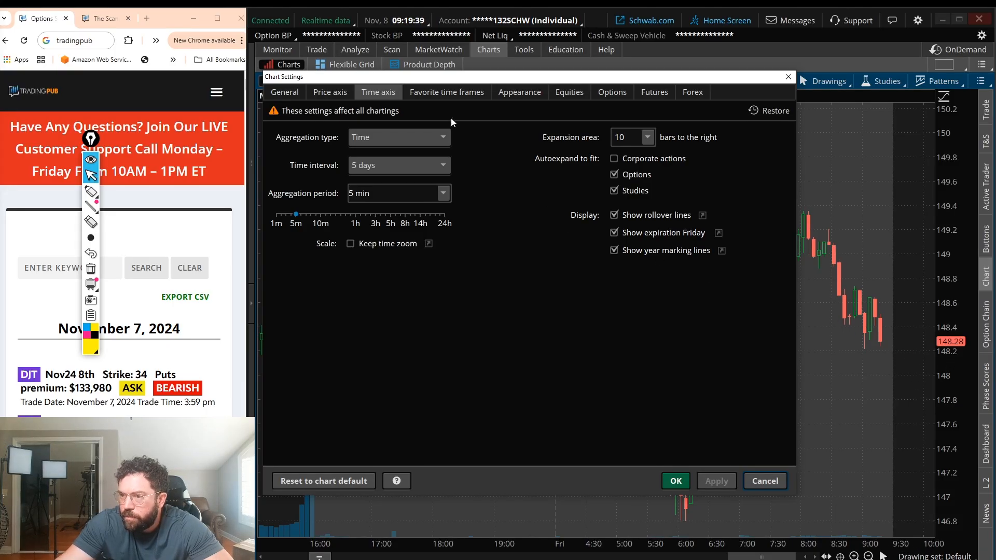
{"action": "left_click", "coordinate": [446, 92]}
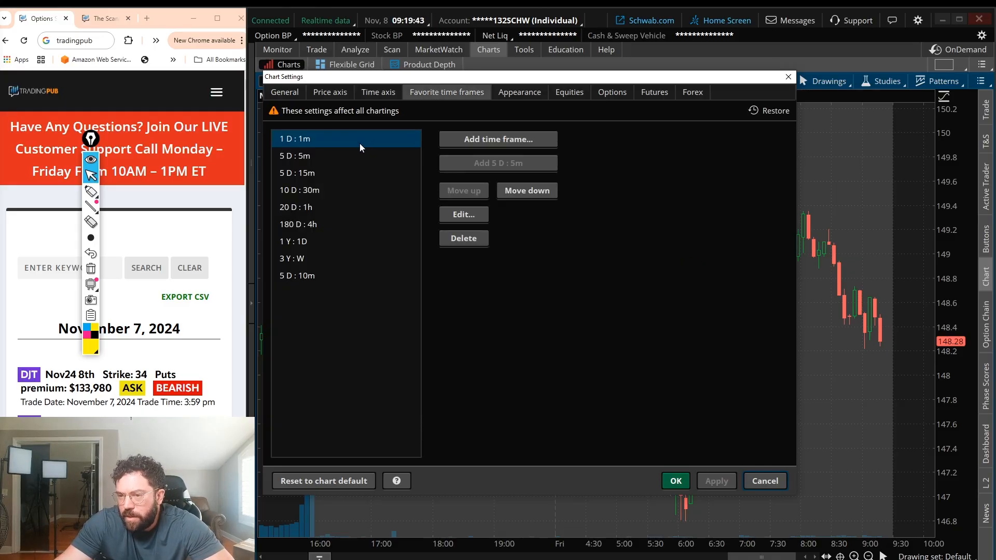
- Add a 1 day : 3 min entry to the favorite time frames list
{"action": "left_click", "coordinate": [497, 139]}
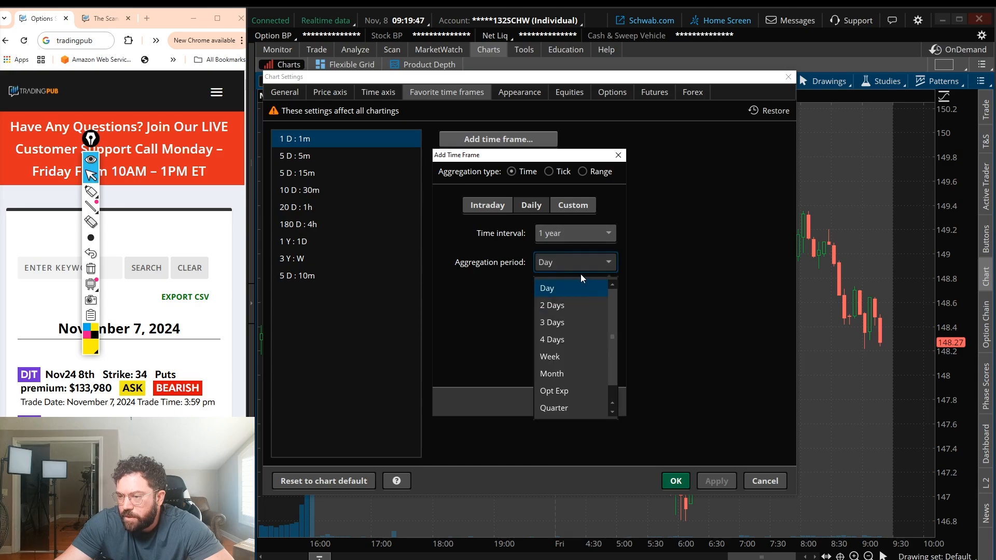
{"action": "left_click", "coordinate": [574, 234]}
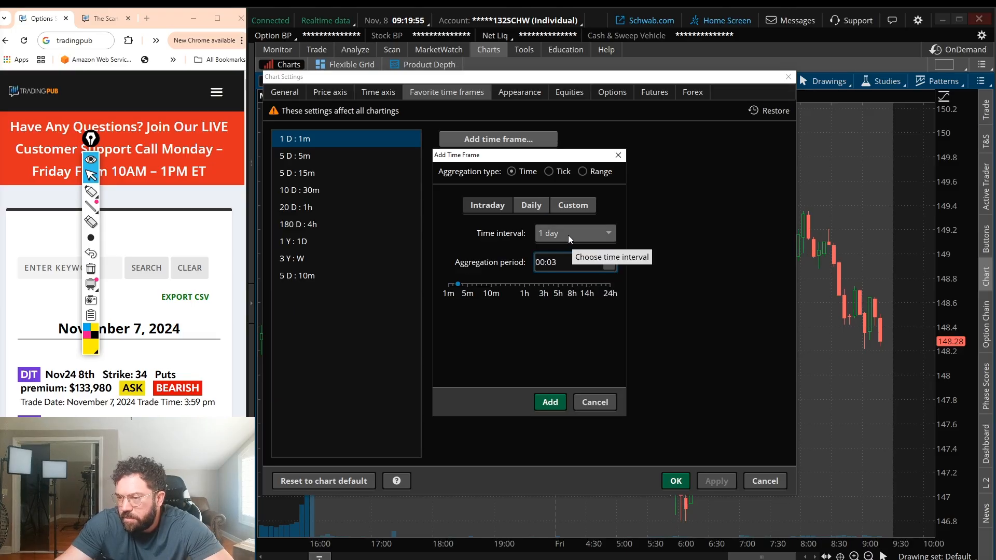
{"action": "left_click", "coordinate": [549, 403]}
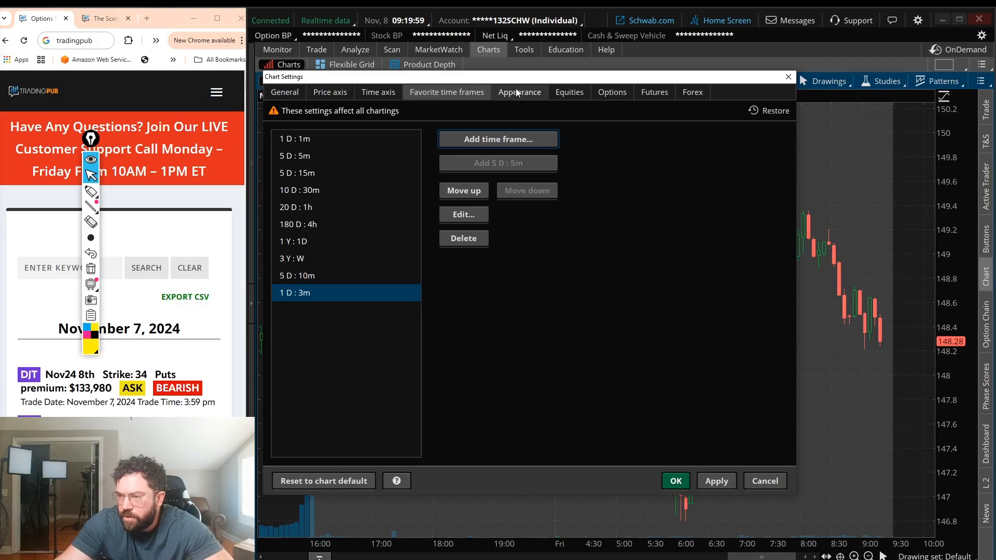
{"action": "left_click", "coordinate": [519, 92]}
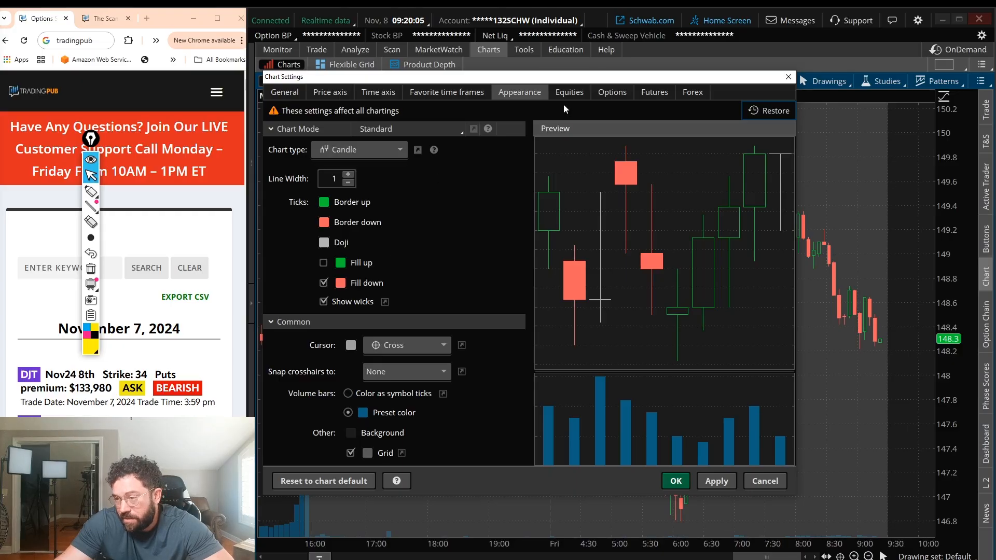
- Turn off Show Extended-Hours Trading session for equities, apply it, and close the settings
{"action": "left_click", "coordinate": [568, 93]}
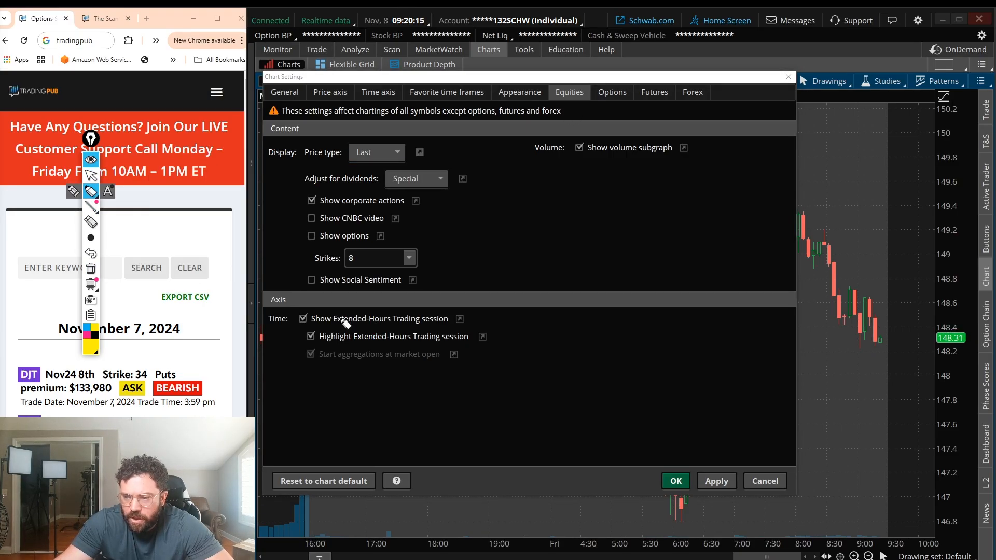
{"action": "left_click_drag", "start_coordinate": [311, 309], "coordinate": [502, 321]}
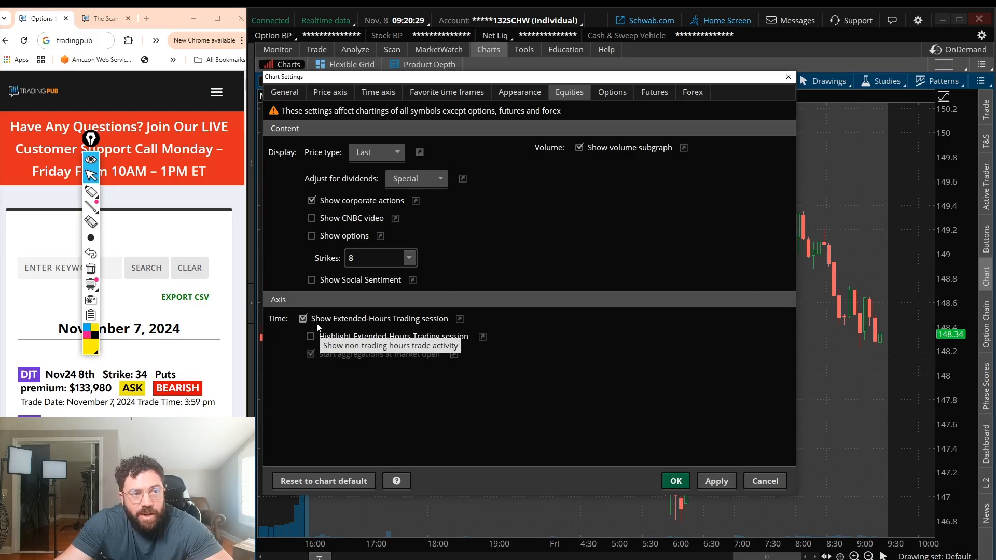
{"action": "left_click", "coordinate": [303, 319]}
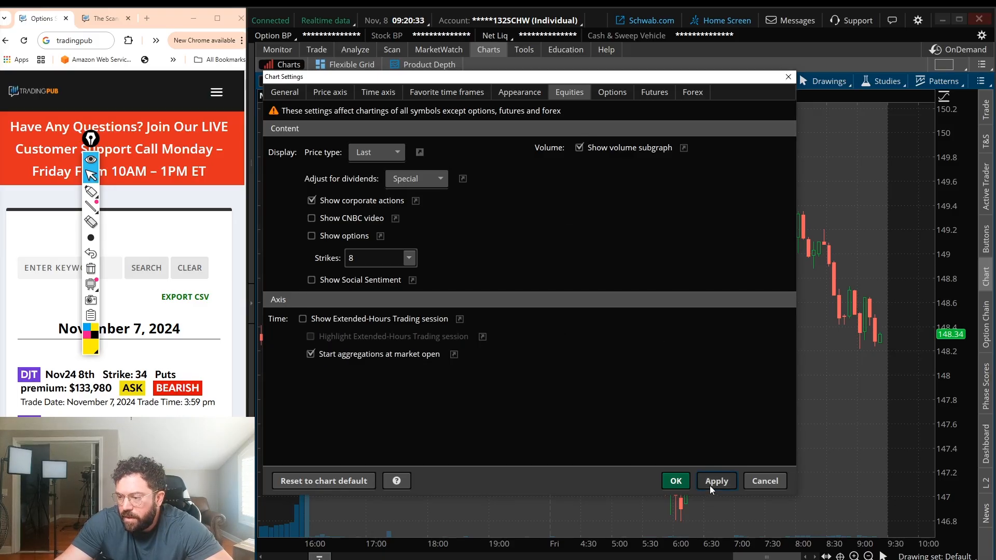
{"action": "left_click", "coordinate": [716, 481]}
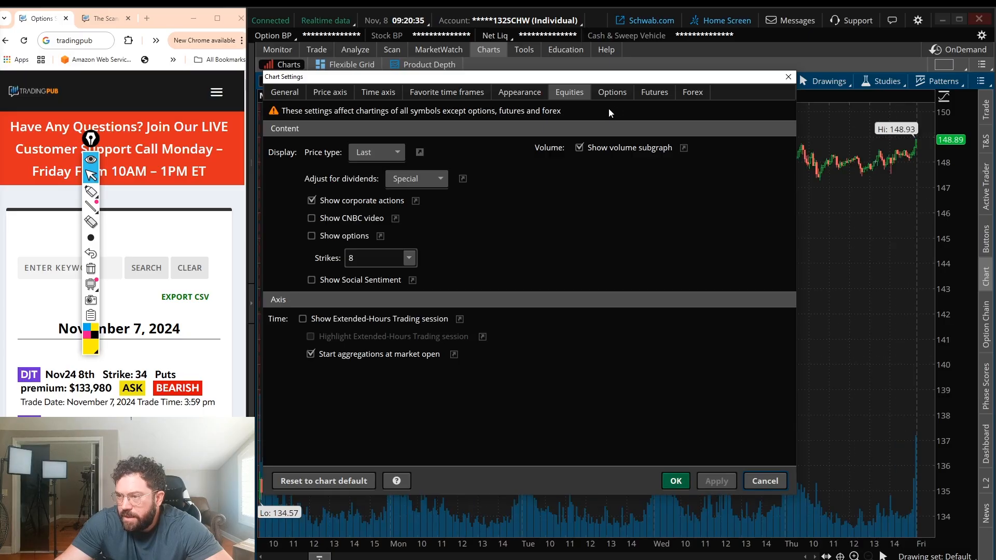
{"action": "left_click", "coordinate": [653, 93]}
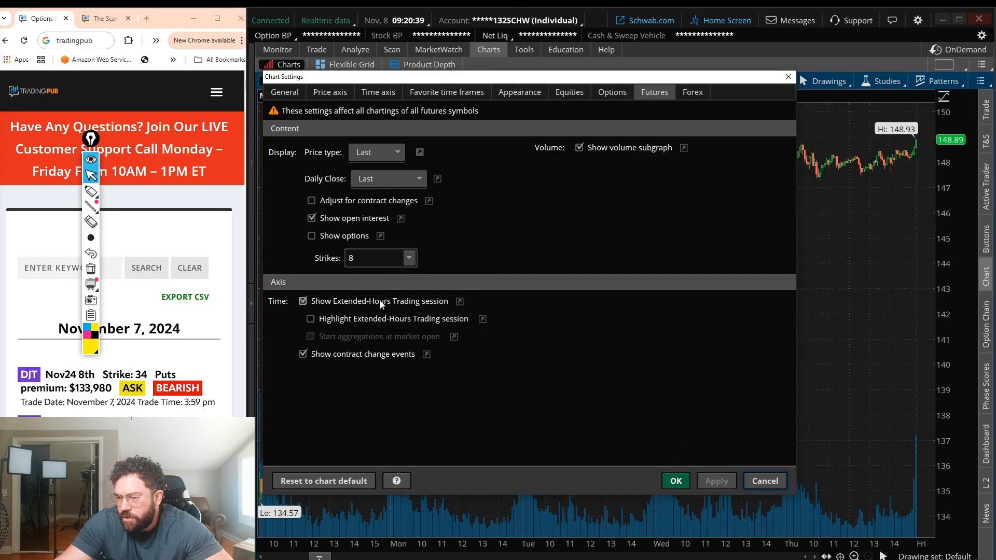
{"action": "left_click", "coordinate": [674, 481]}
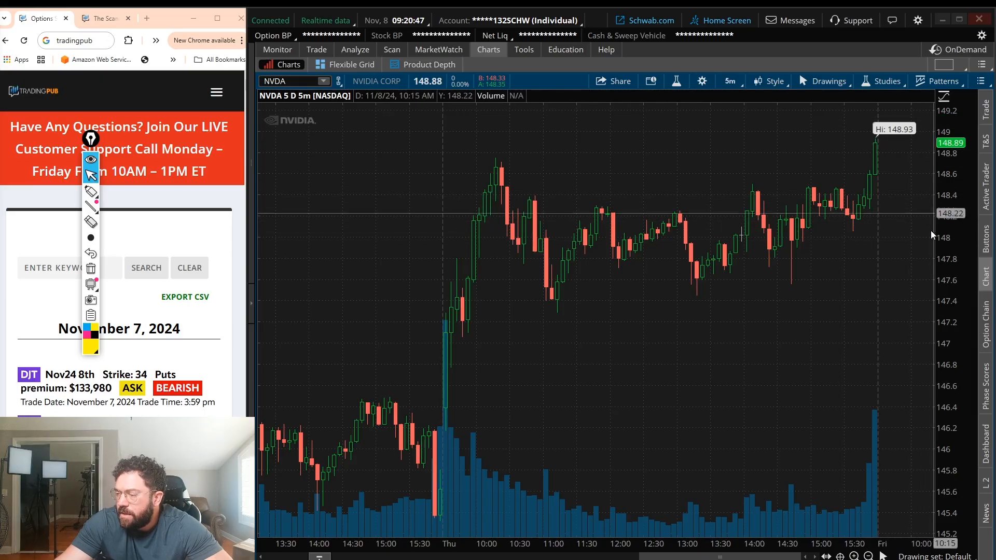
- Set the NVDA chart to the 1 D : 3m favorite timeframe
{"action": "left_click", "coordinate": [729, 80]}
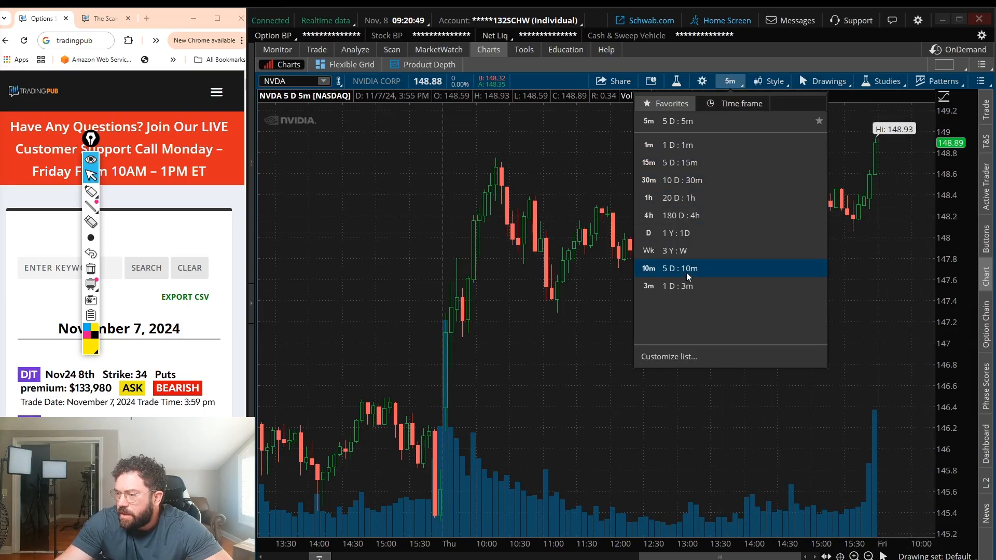
{"action": "left_click", "coordinate": [648, 287]}
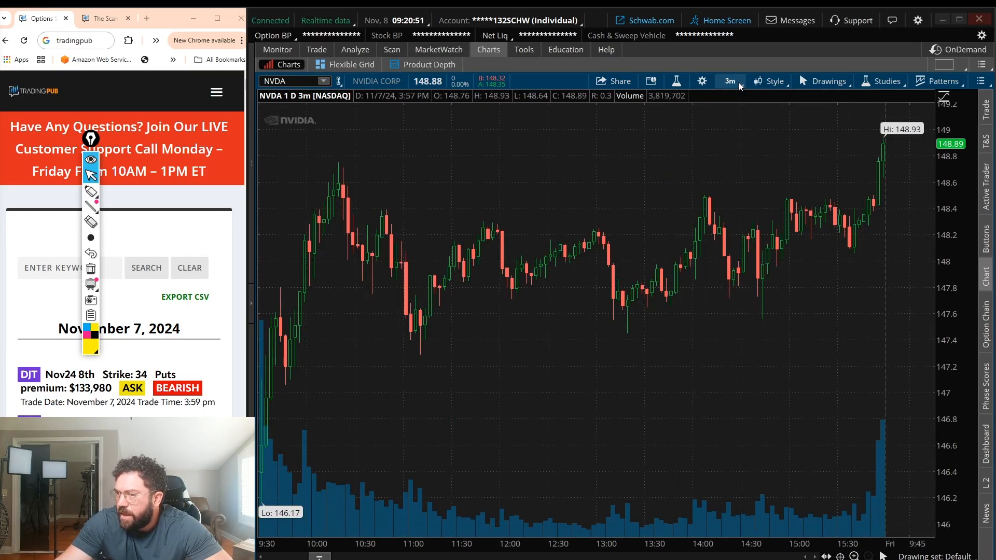
{"action": "mouse_move", "coordinate": [918, 374]}
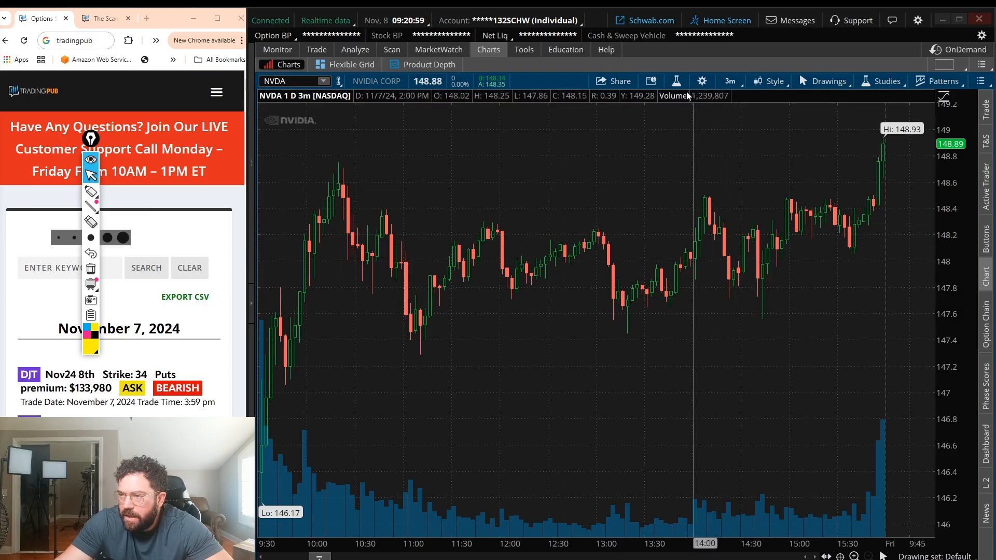
{"action": "mouse_move", "coordinate": [675, 81]}
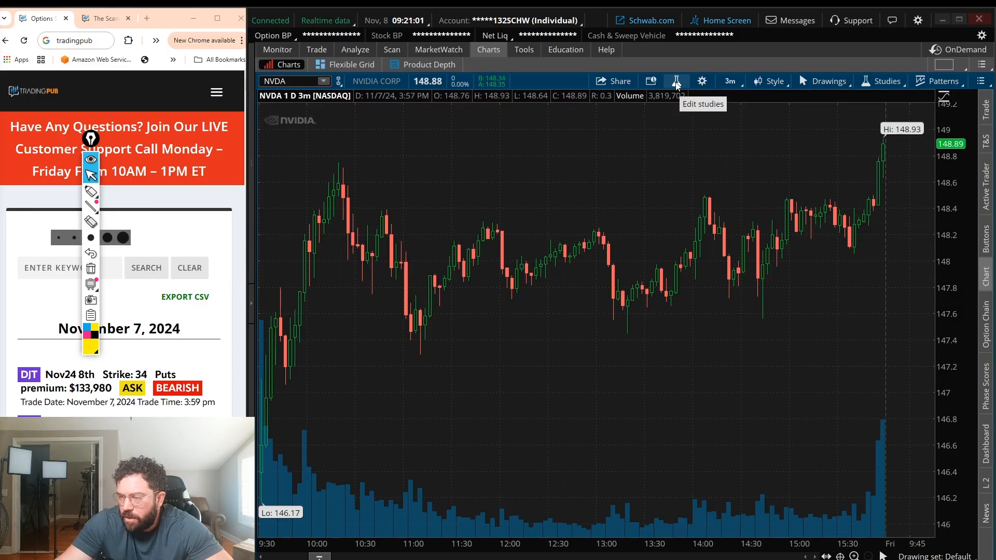
- Apply the MI march 11 study set and search the studies list for 'mas' (masterindicator)
{"action": "left_click", "coordinate": [676, 81]}
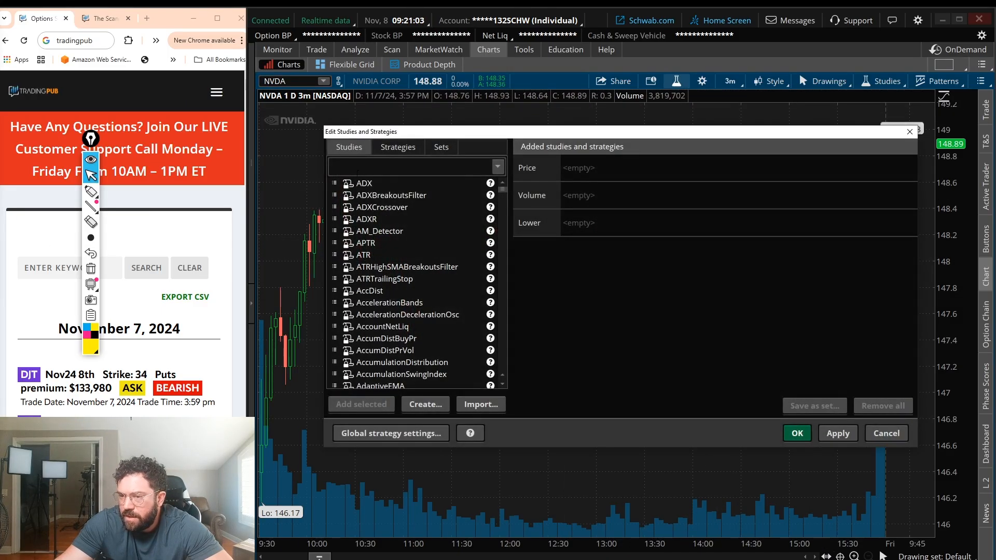
{"action": "left_click", "coordinate": [398, 146]}
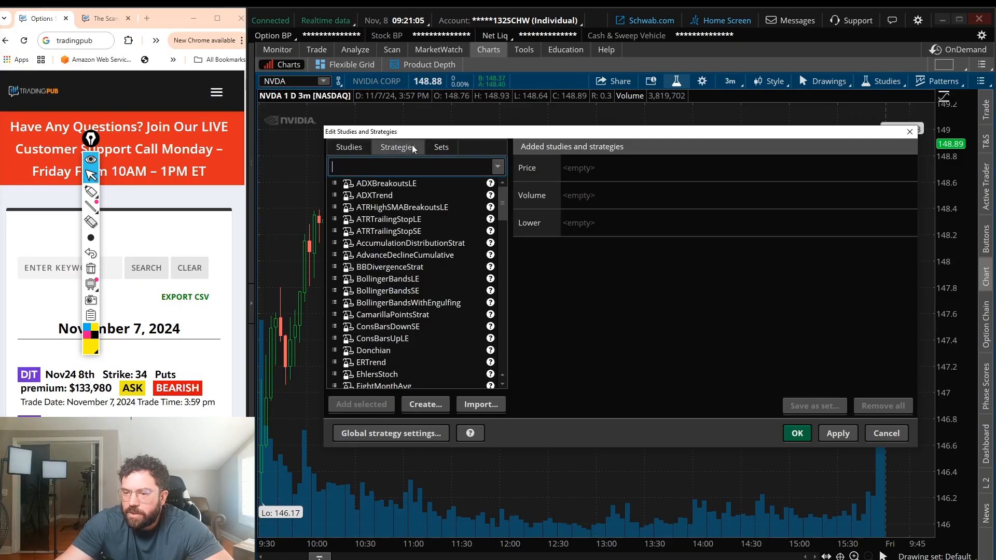
{"action": "left_click", "coordinate": [441, 146]}
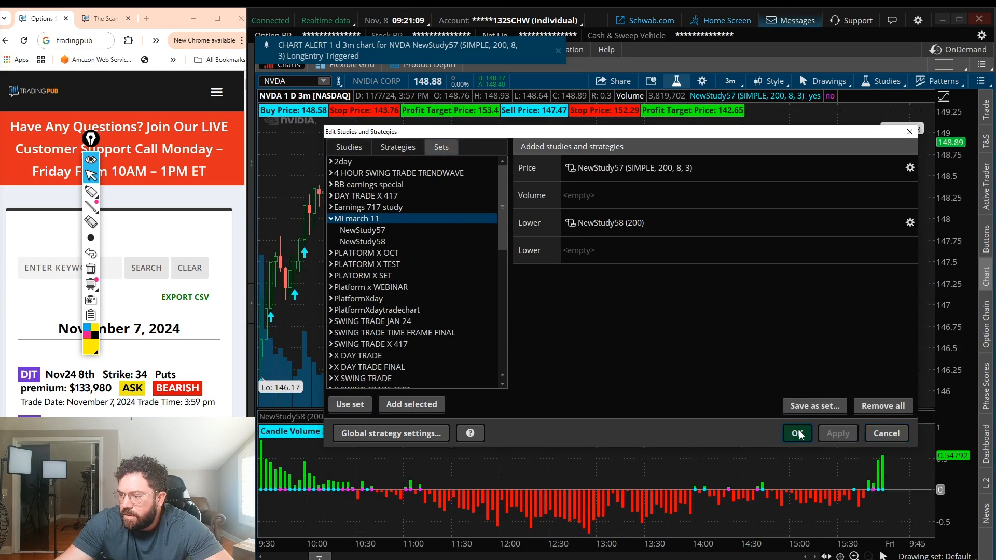
{"action": "left_click", "coordinate": [795, 433]}
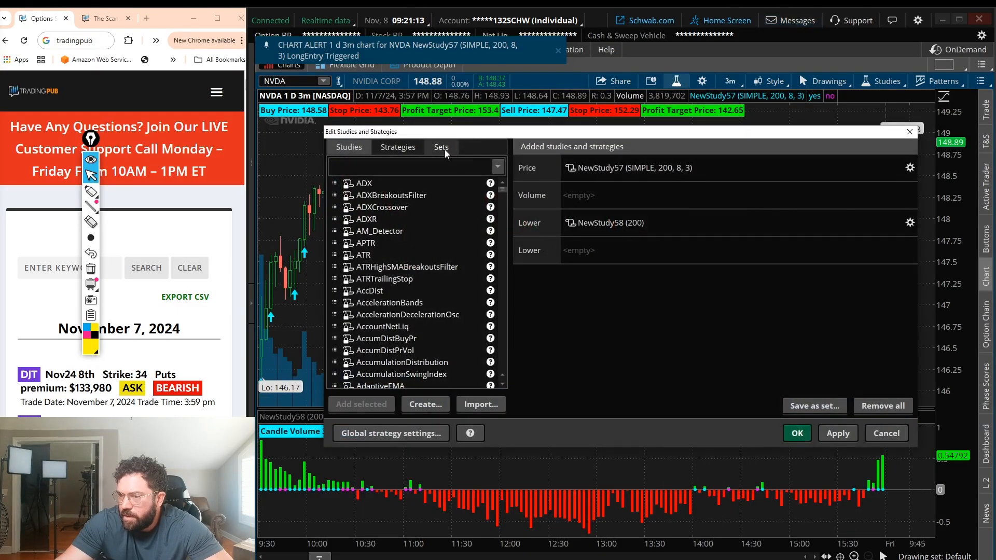
{"action": "type", "text": "mast"}
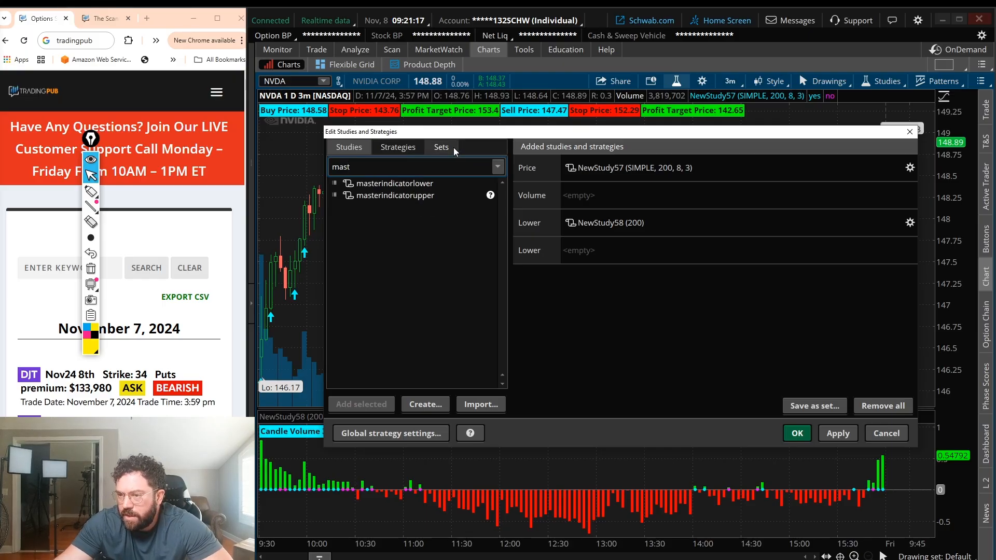
{"action": "left_click", "coordinate": [441, 146]}
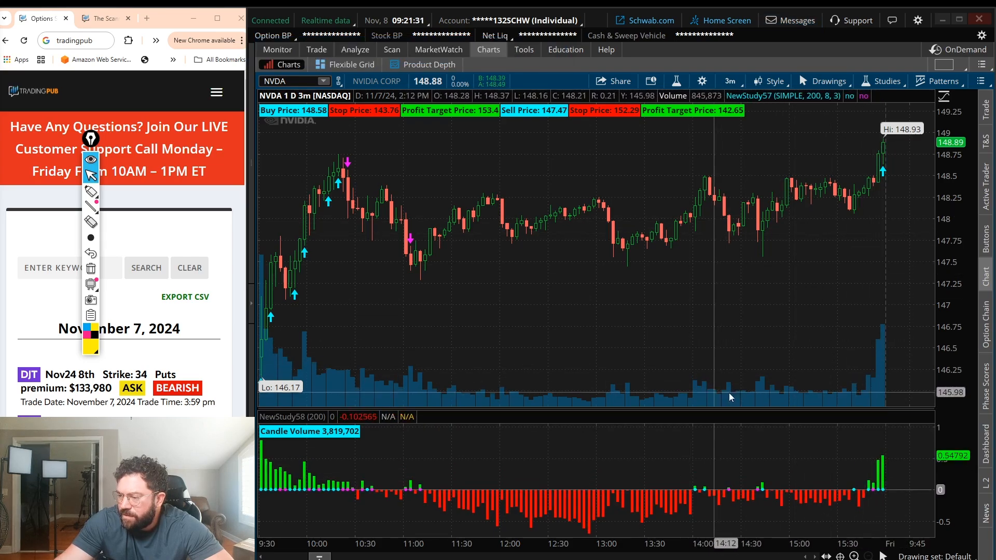
{"action": "mouse_move", "coordinate": [652, 438]}
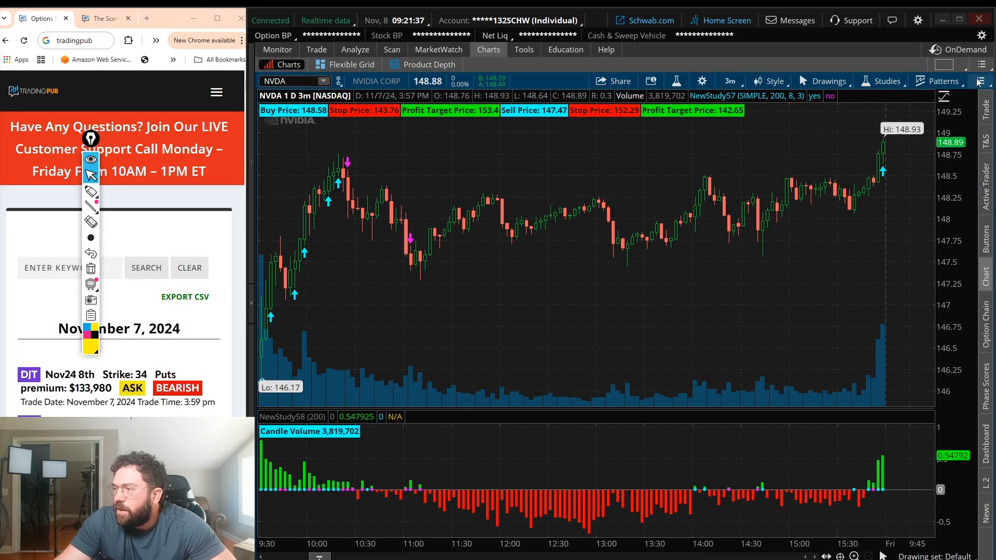
{"action": "mouse_move", "coordinate": [623, 162]}
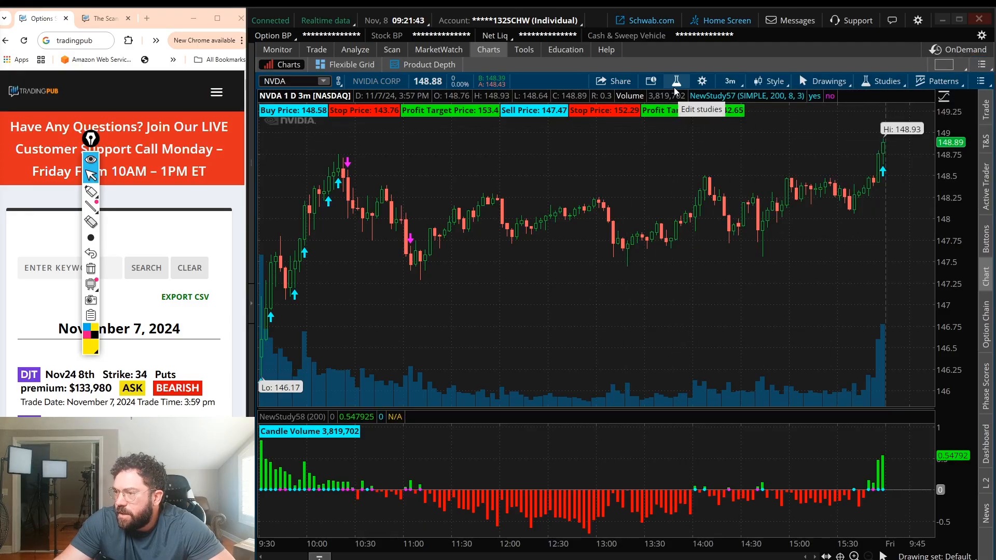
{"action": "mouse_move", "coordinate": [702, 81]}
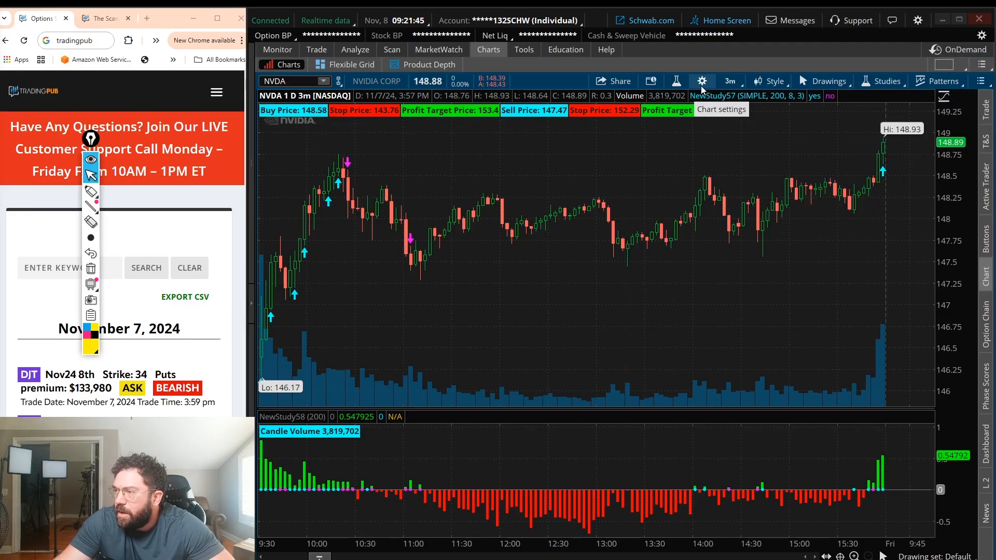
- Save the current workspace as '5 min intraday'
{"action": "left_click", "coordinate": [984, 64]}
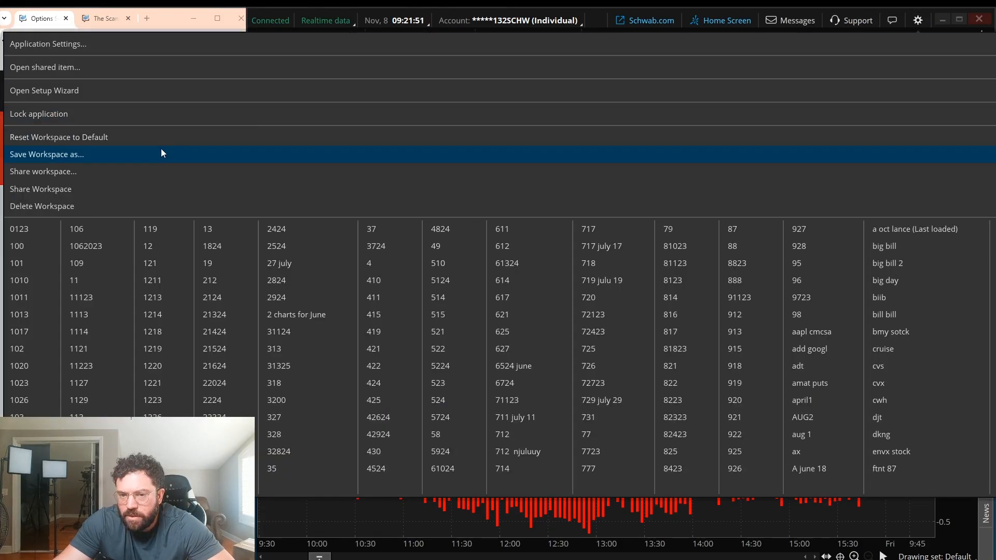
{"action": "left_click", "coordinate": [46, 153]}
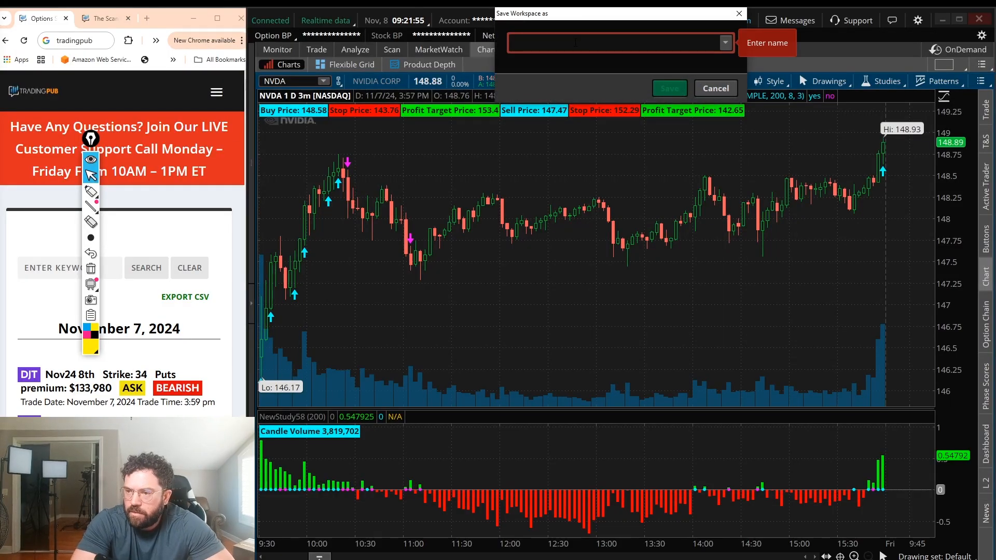
{"action": "type", "text": "5 min i"}
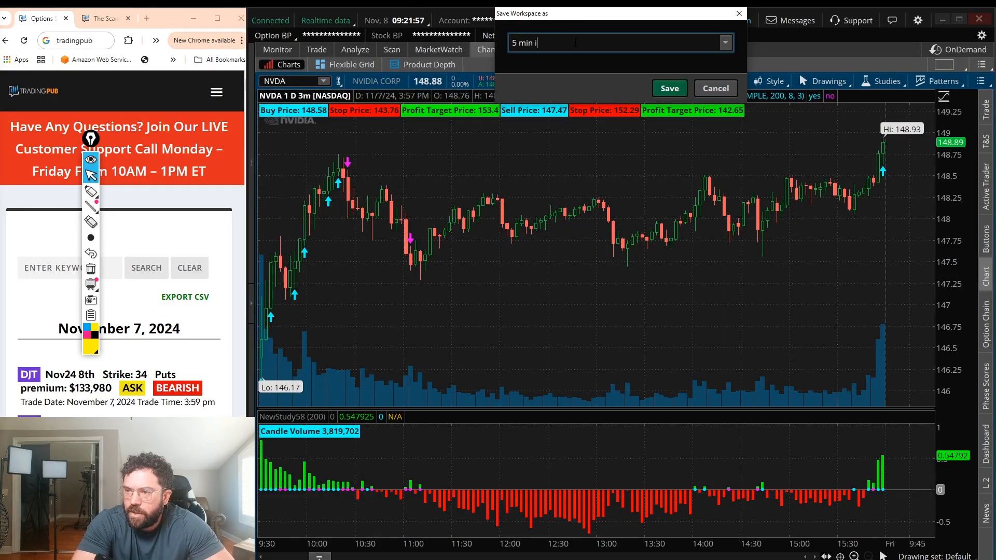
{"action": "type", "text": "ntraday"}
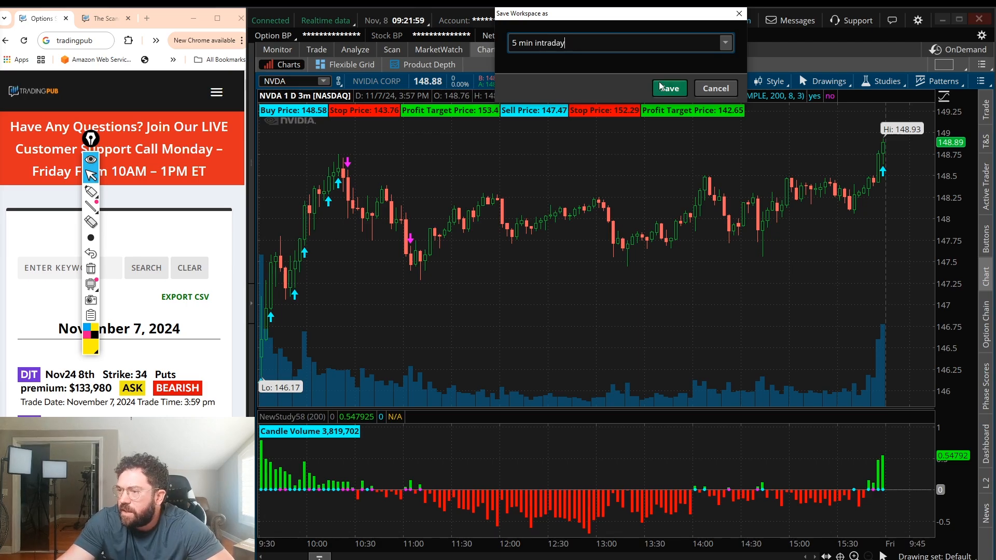
{"action": "left_click", "coordinate": [668, 88]}
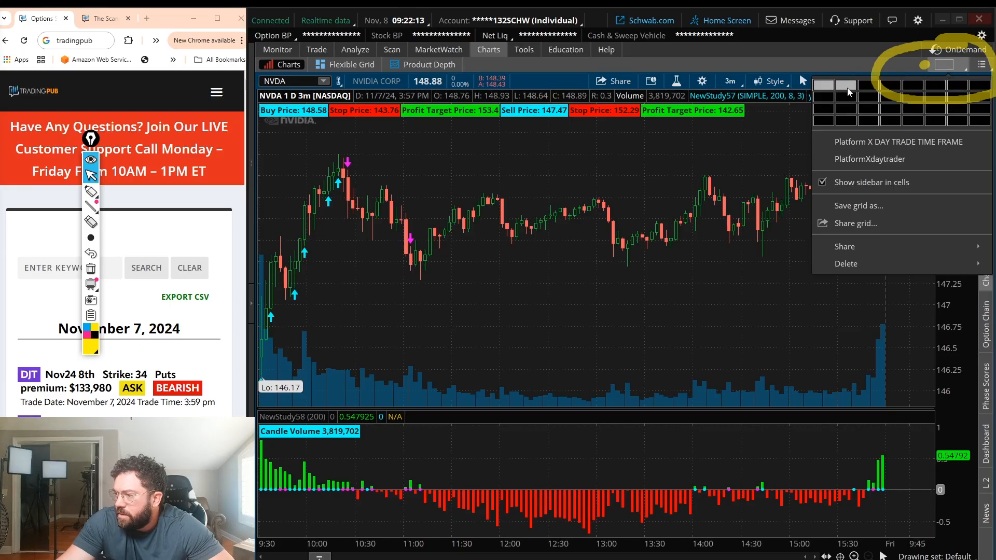
{"action": "mouse_move", "coordinate": [858, 205]}
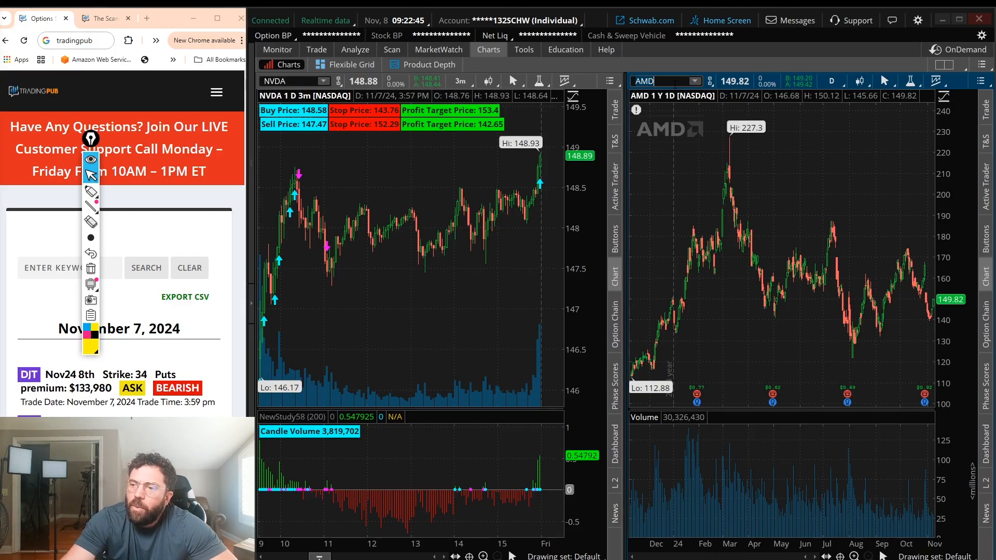
- Set the AMD chart to 5 D : 5m via its time frame favorites
{"action": "left_click", "coordinate": [608, 80]}
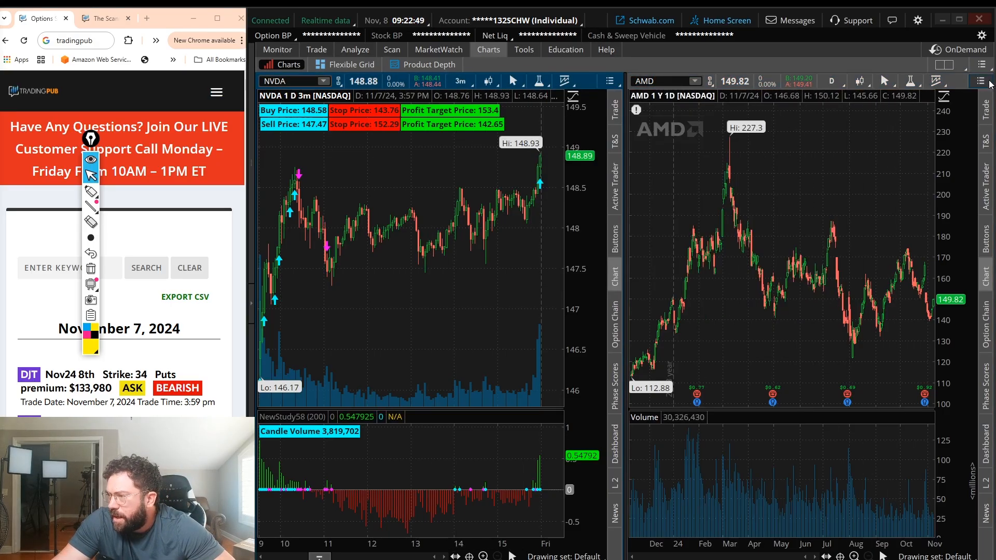
{"action": "left_click", "coordinate": [980, 81]}
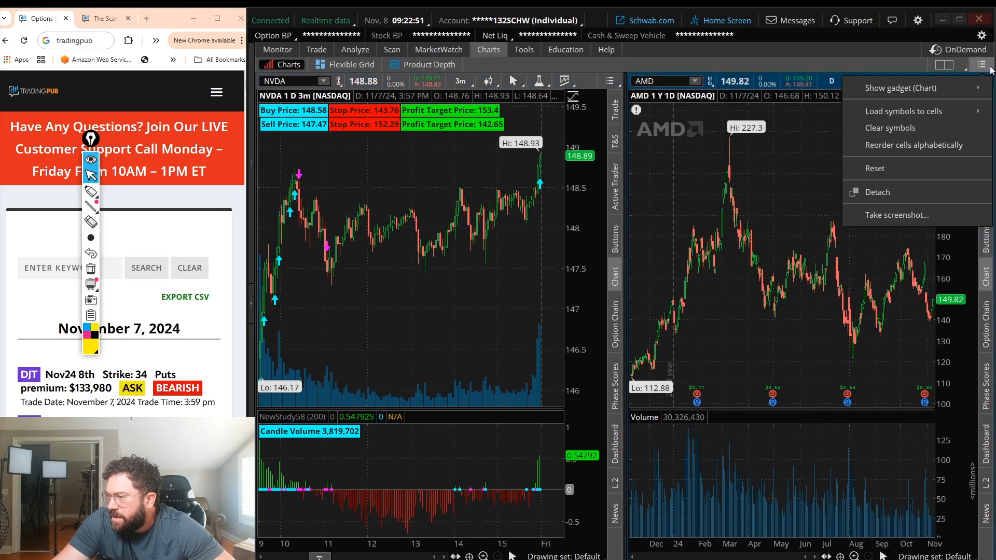
{"action": "mouse_move", "coordinate": [826, 146]}
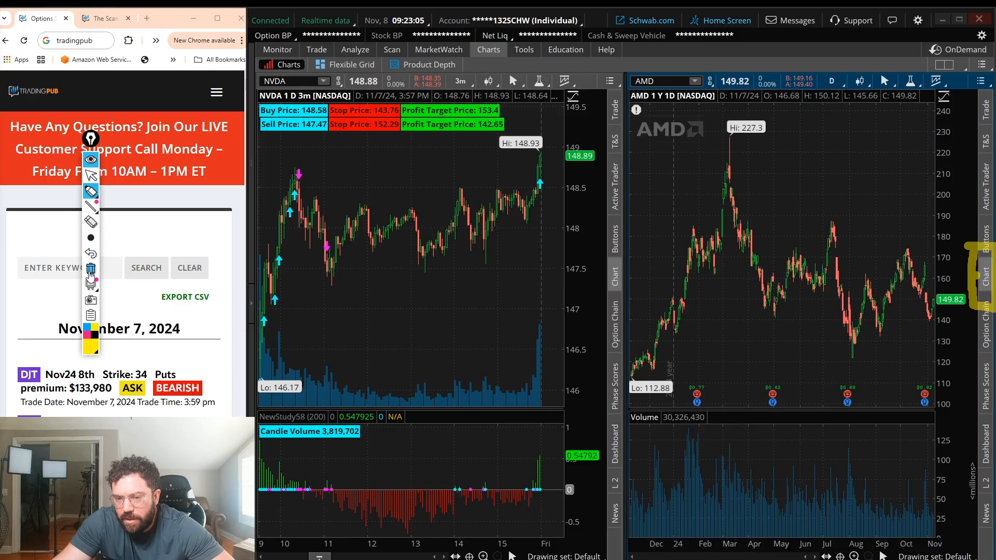
{"action": "left_click", "coordinate": [985, 138]}
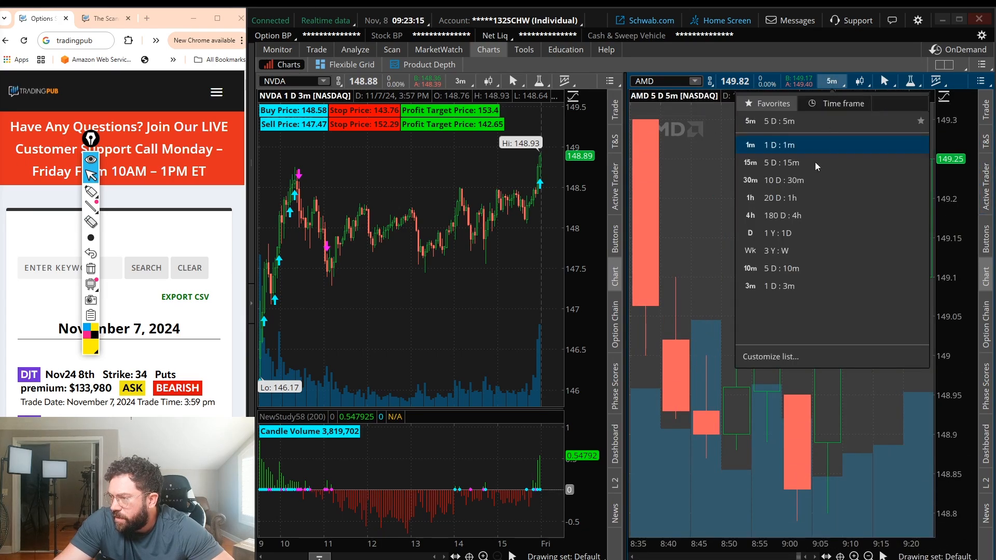
- Toggle the AMD chart through daily bars and back to five-minute bars
{"action": "left_click", "coordinate": [765, 232]}
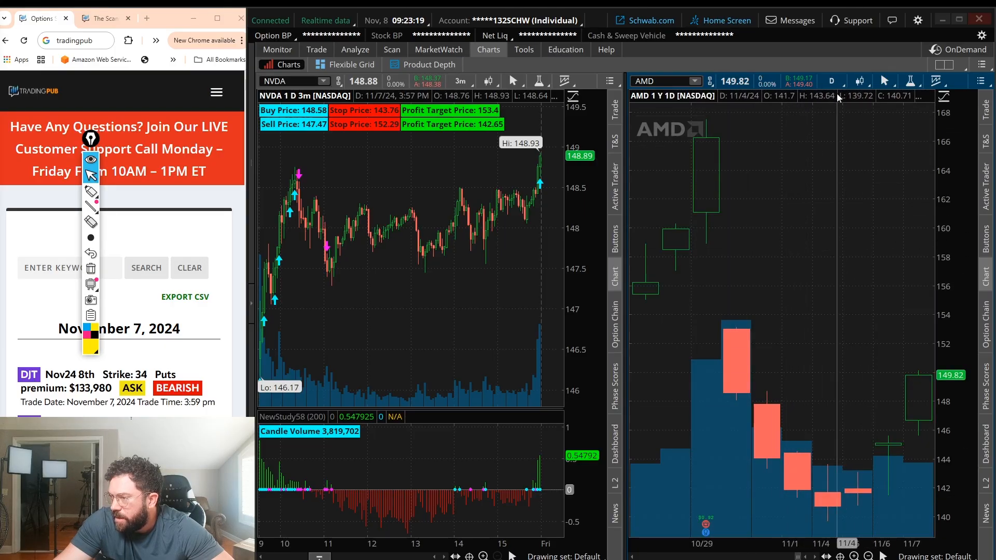
{"action": "left_click", "coordinate": [831, 81]}
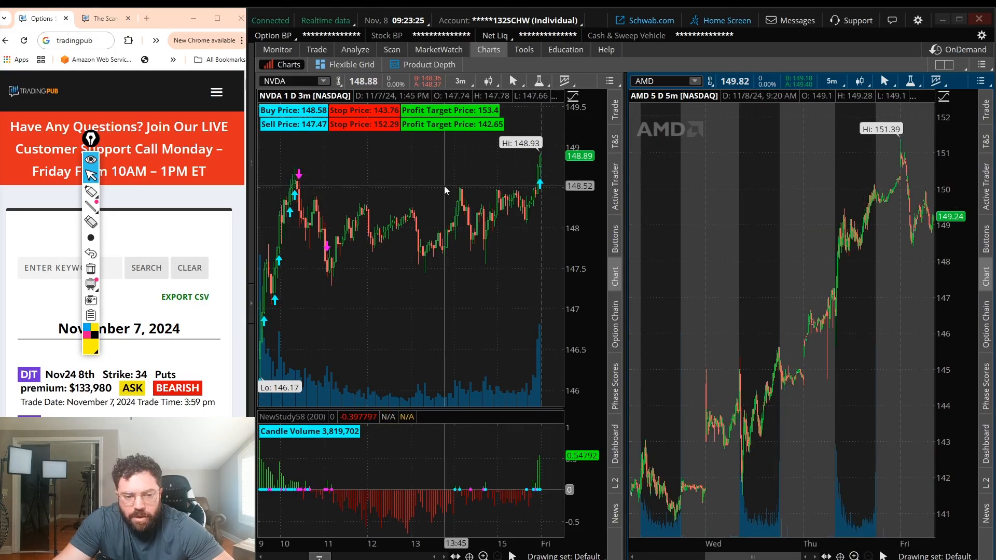
{"action": "mouse_move", "coordinate": [445, 187]}
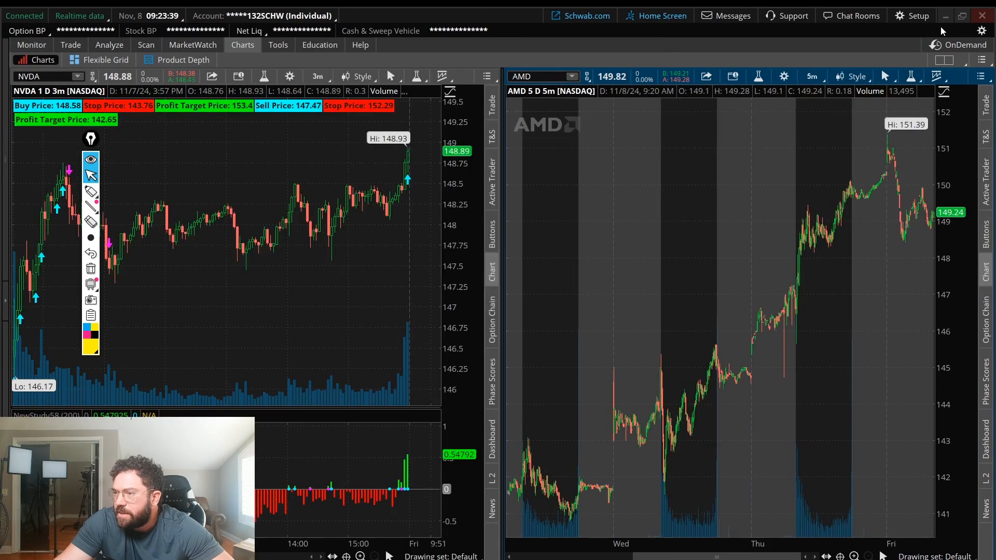
{"action": "mouse_move", "coordinate": [784, 75]}
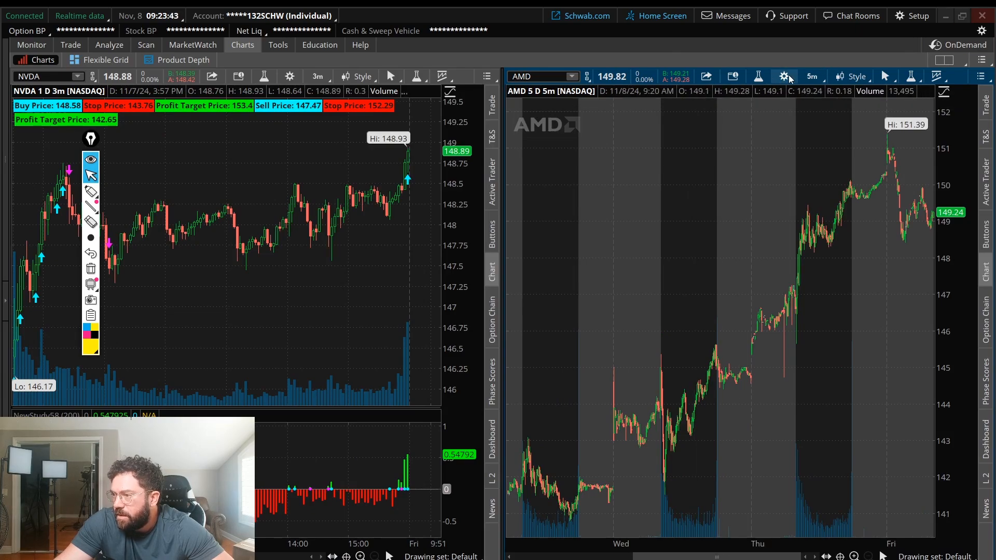
{"action": "mouse_move", "coordinate": [785, 76]}
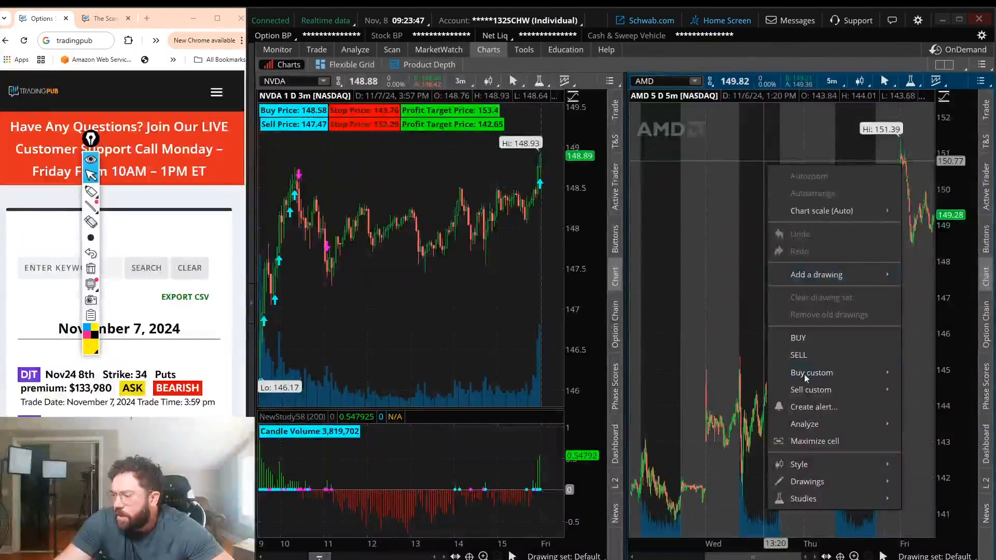
- Maximize the AMD chart and, in Chart Settings, turn off Overlap volume
{"action": "left_click", "coordinate": [815, 441]}
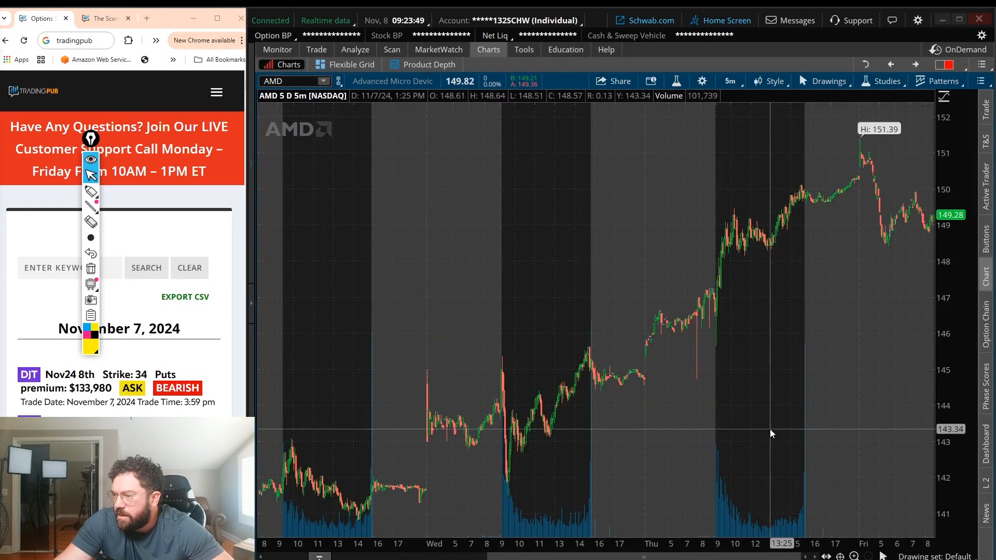
{"action": "mouse_move", "coordinate": [701, 367]}
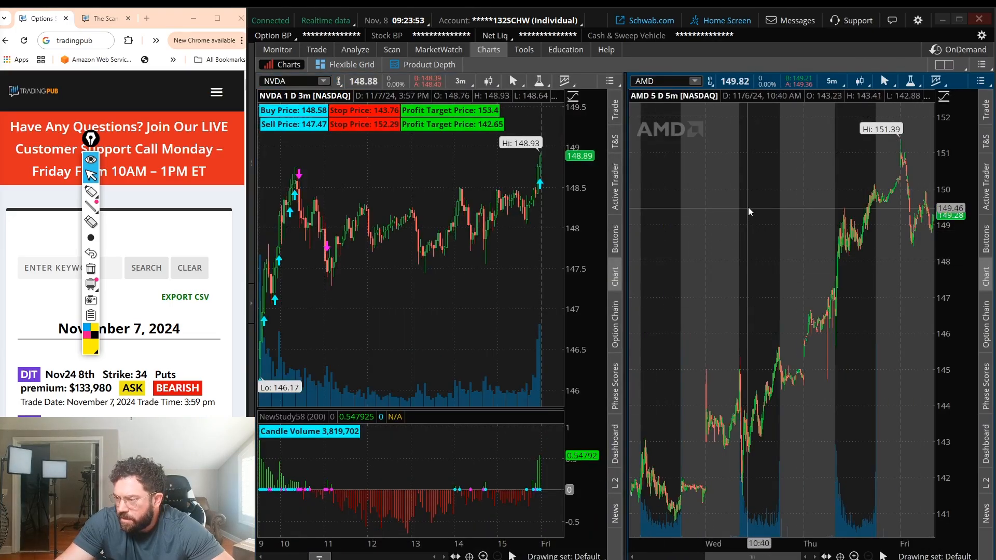
{"action": "right_click", "coordinate": [749, 212]}
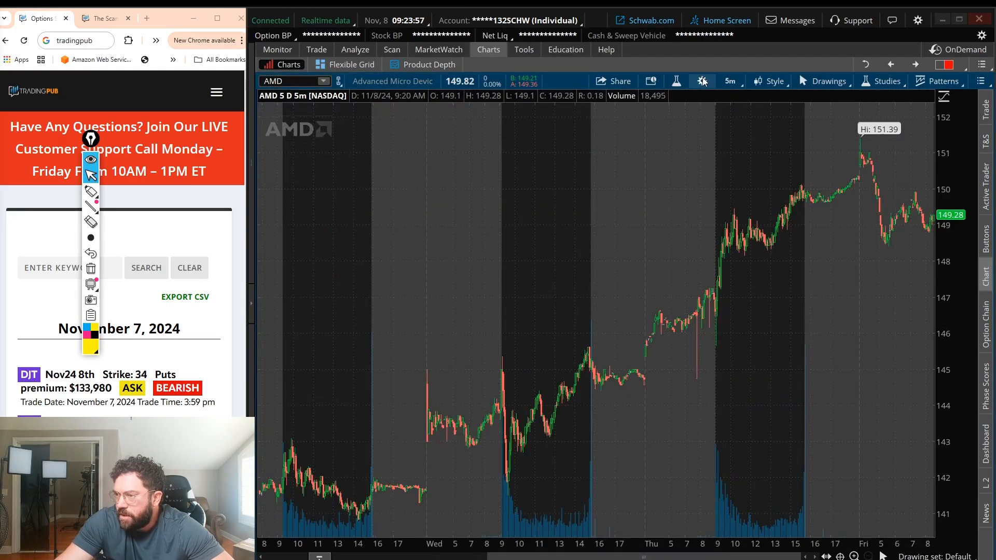
{"action": "left_click", "coordinate": [702, 81]}
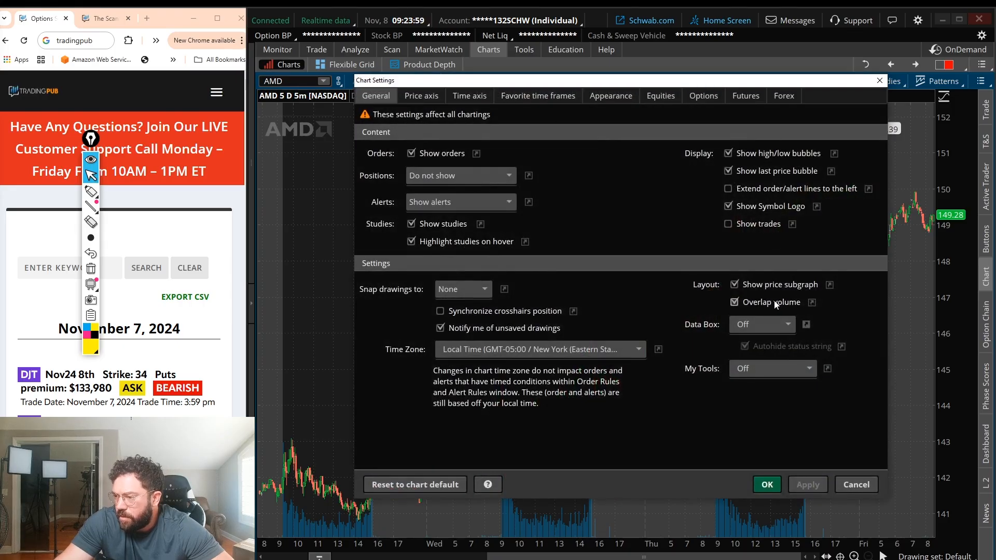
{"action": "left_click", "coordinate": [735, 302]}
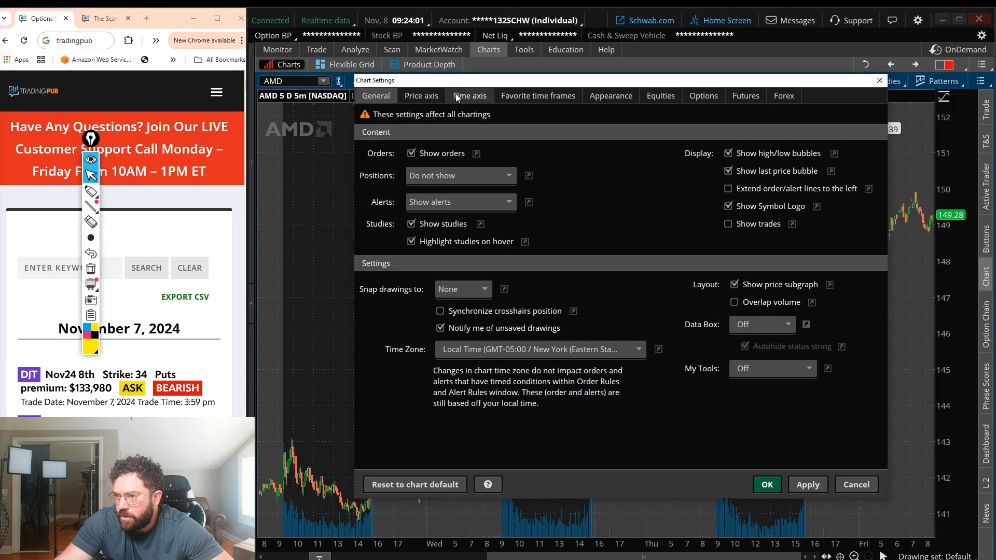
- On the Equities settings hide the extended-hours trading session and apply with OK
{"action": "left_click", "coordinate": [468, 96]}
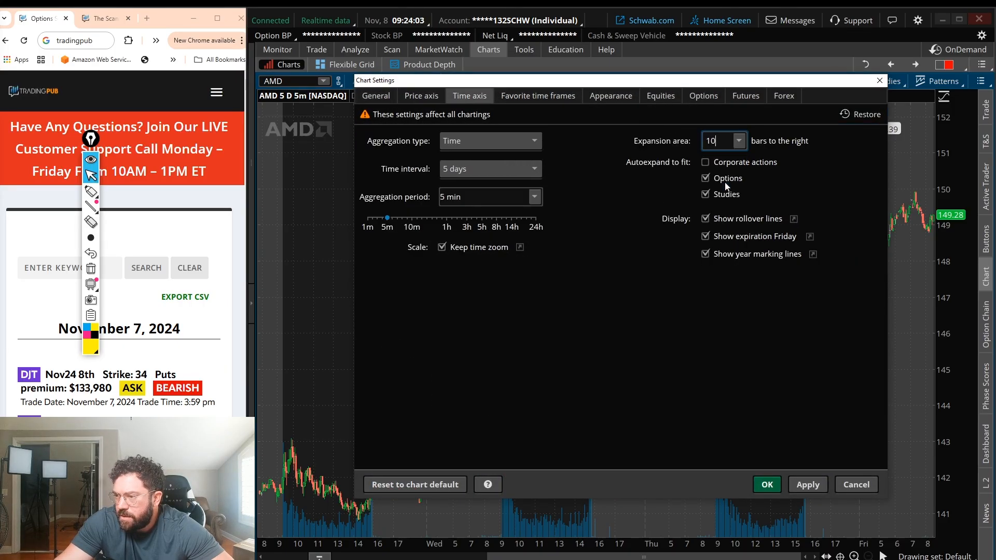
{"action": "left_click", "coordinate": [807, 484]}
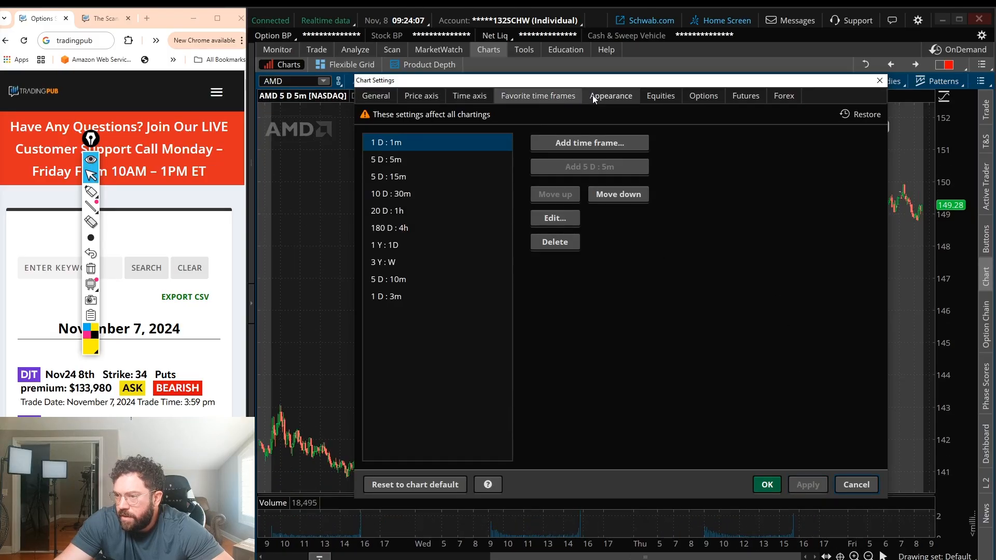
{"action": "mouse_move", "coordinate": [620, 95]}
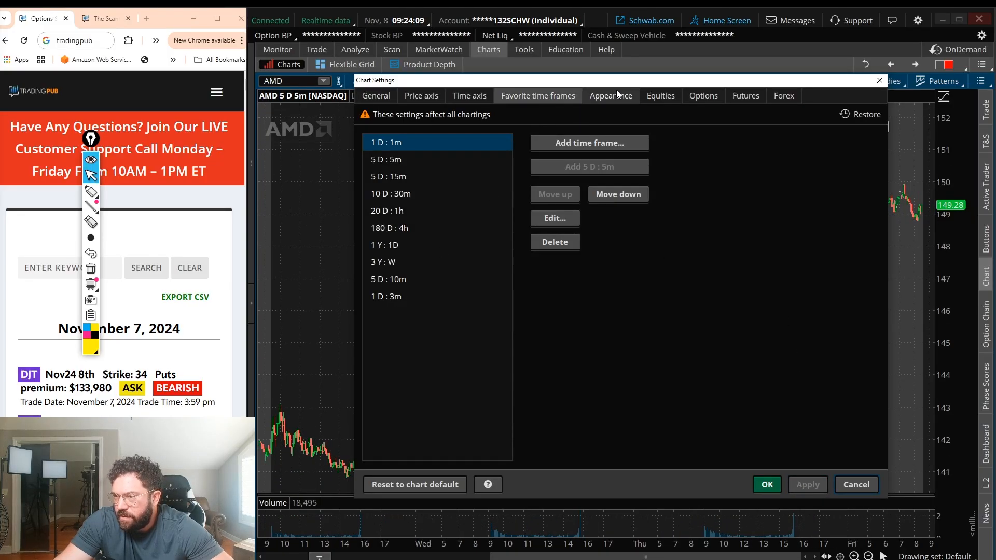
{"action": "left_click", "coordinate": [660, 95]}
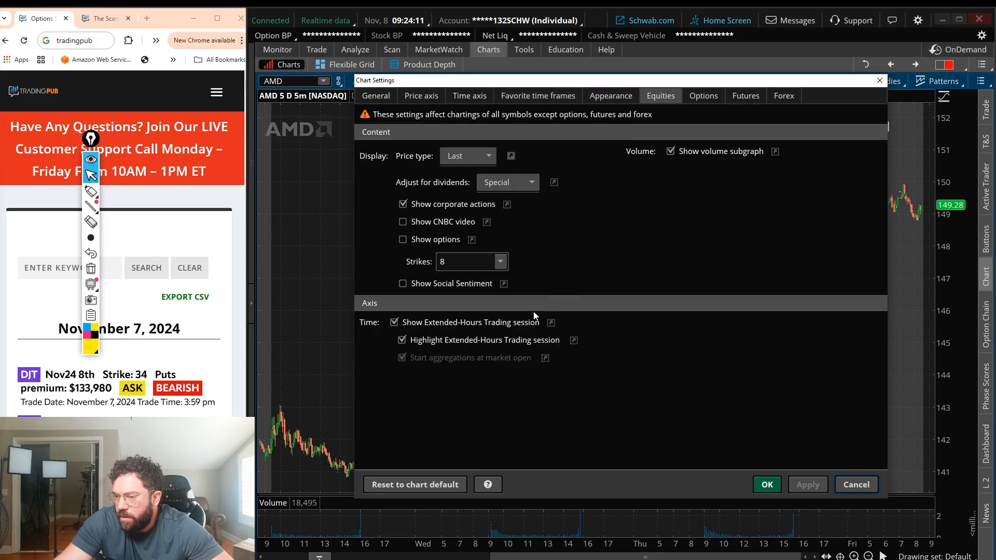
{"action": "left_click", "coordinate": [395, 322]}
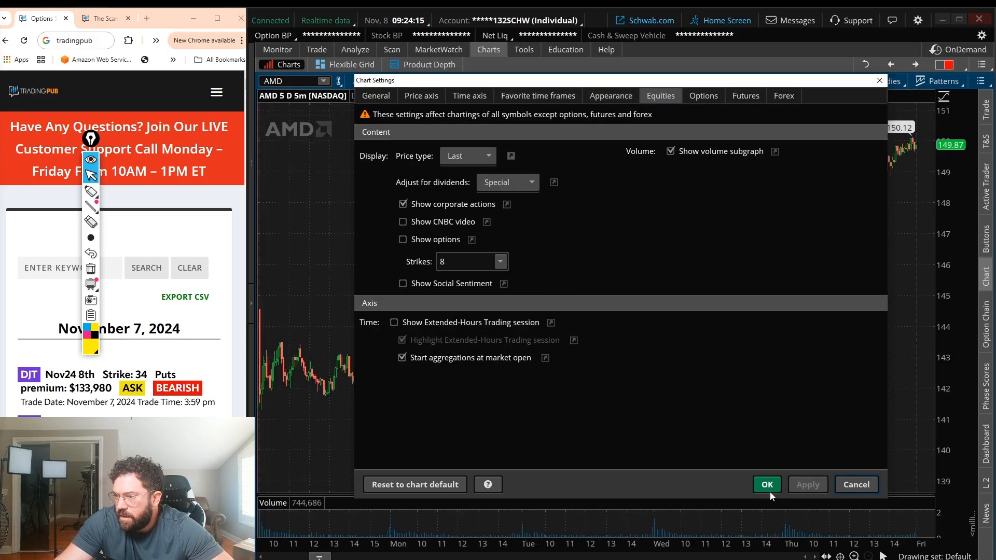
{"action": "left_click", "coordinate": [702, 95]}
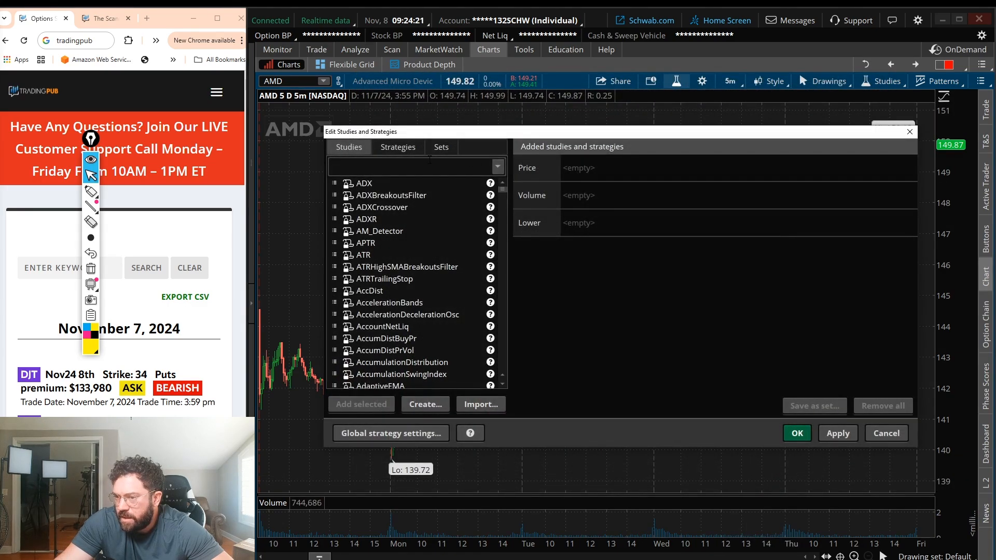
- Load the PlatformXday study set onto the AMD chart and restore the two-chart grid
{"action": "left_click", "coordinate": [416, 167]}
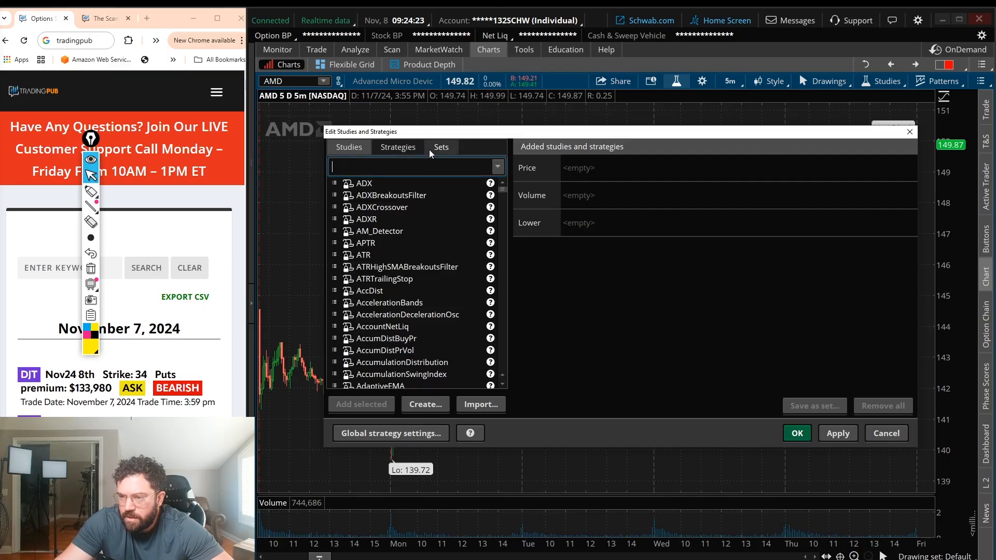
{"action": "left_click", "coordinate": [440, 146]}
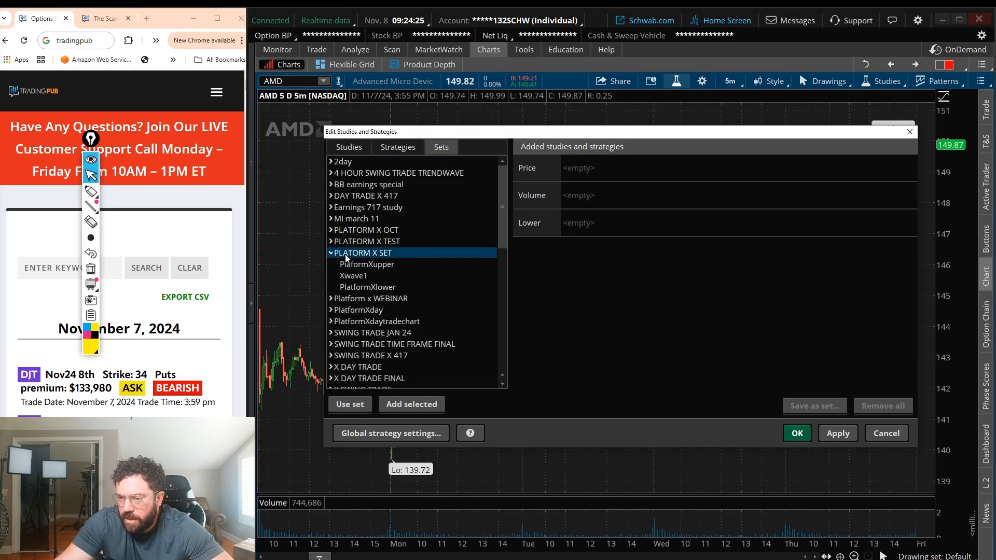
{"action": "left_click", "coordinate": [366, 241]}
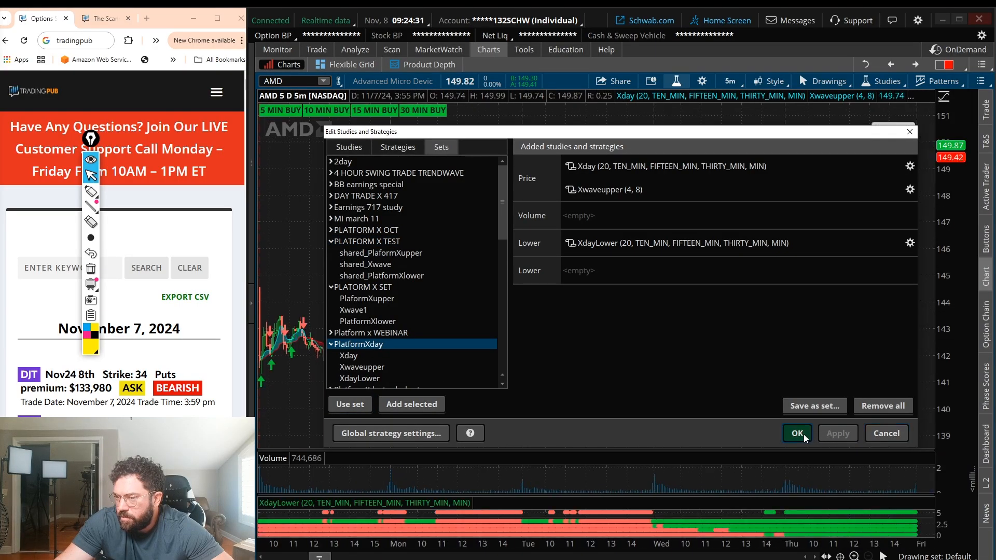
{"action": "left_click", "coordinate": [796, 433]}
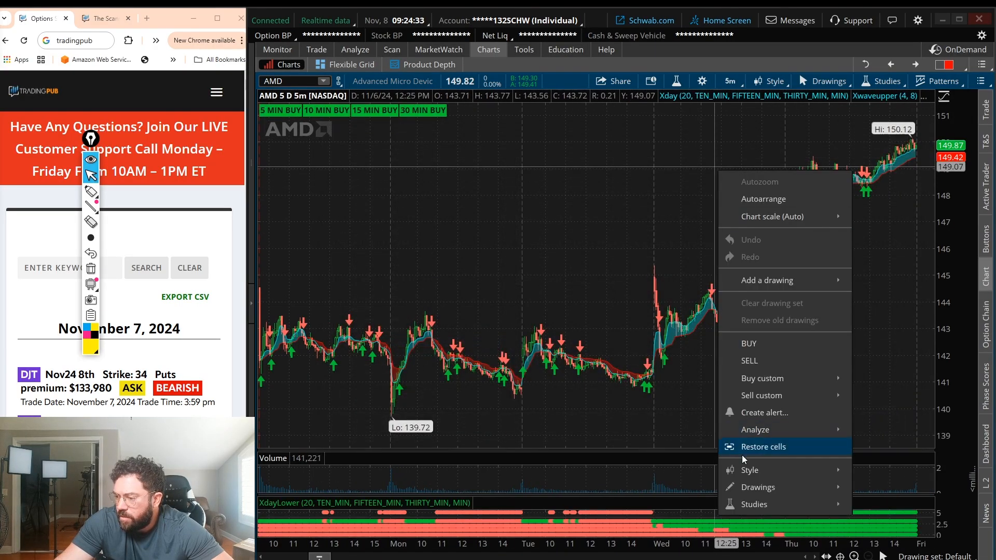
{"action": "left_click", "coordinate": [763, 446]}
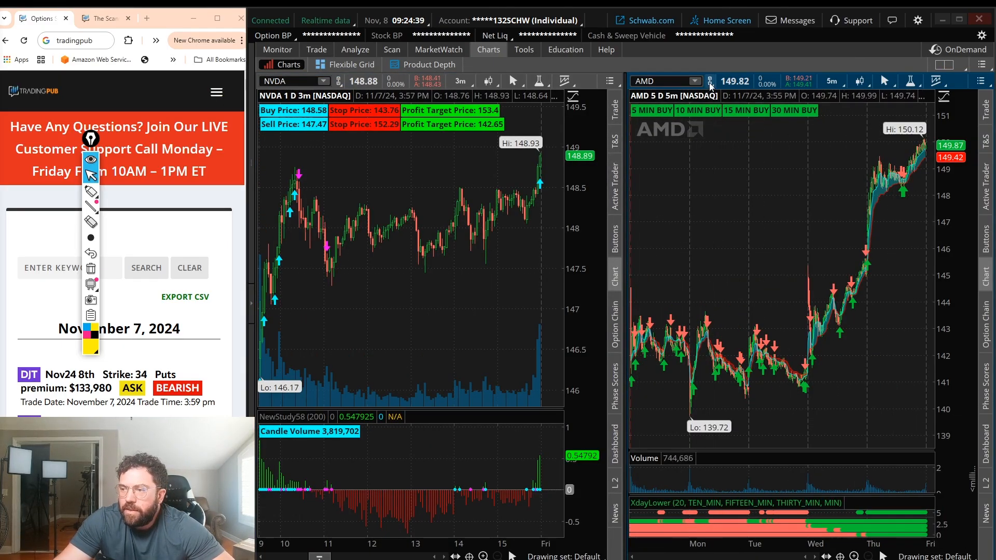
- Link both charts by symbol colour to MNST and set the left chart to 1 Y : 1D
{"action": "left_click", "coordinate": [711, 81]}
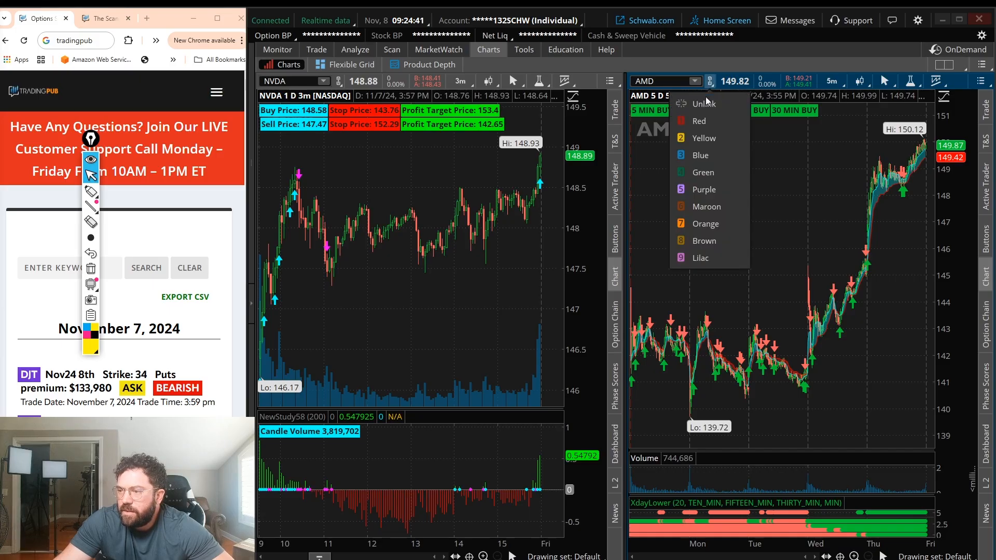
{"action": "mouse_move", "coordinate": [702, 120]}
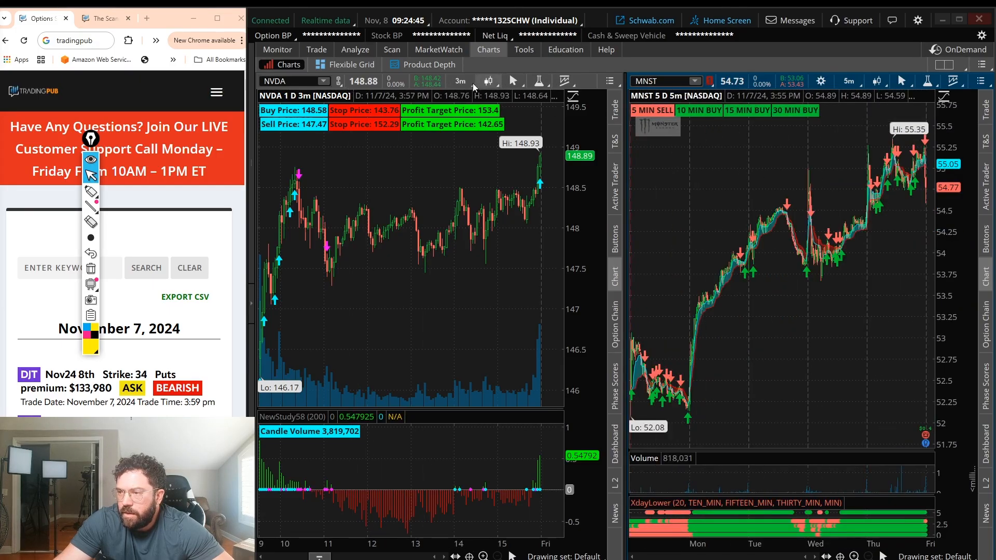
{"action": "left_click", "coordinate": [290, 81]}
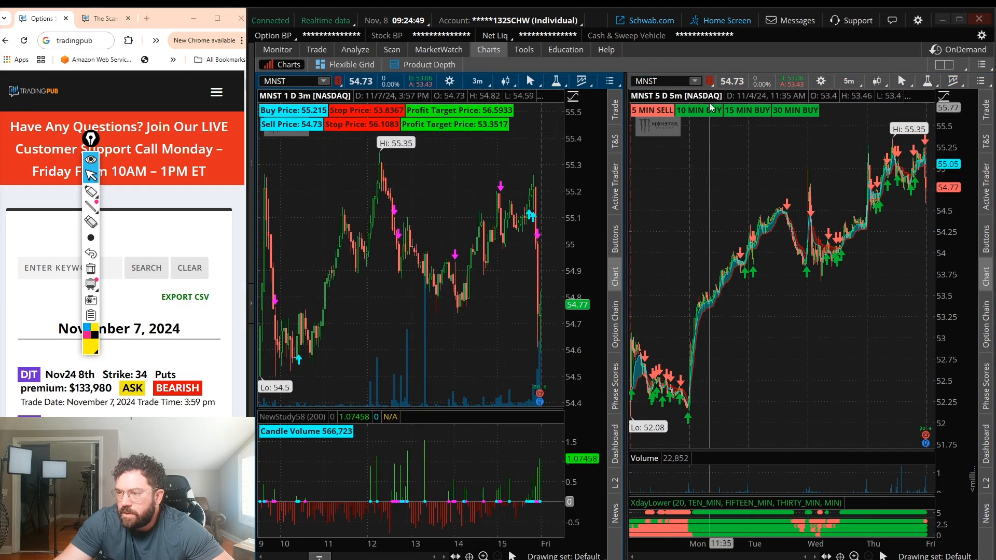
{"action": "left_click", "coordinate": [475, 81]}
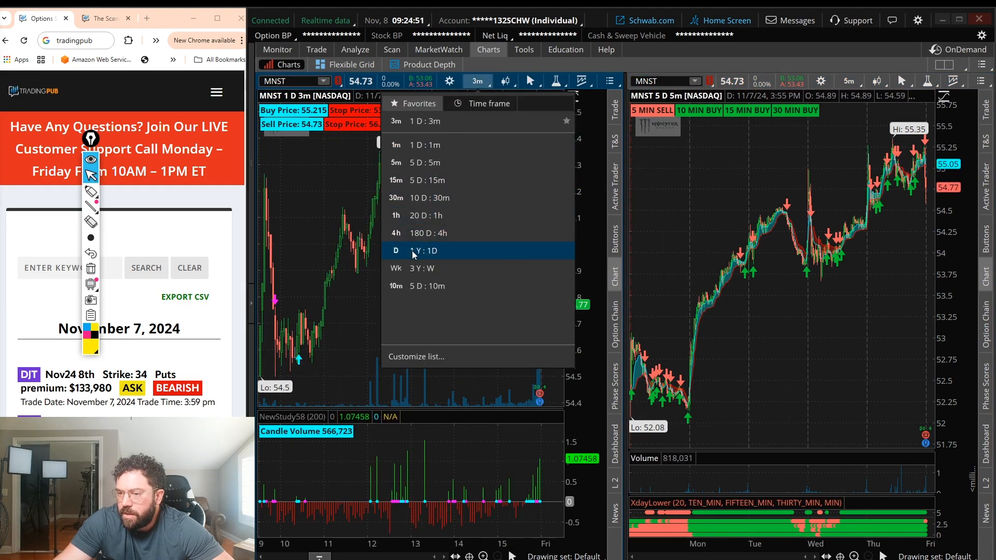
{"action": "left_click", "coordinate": [396, 250]}
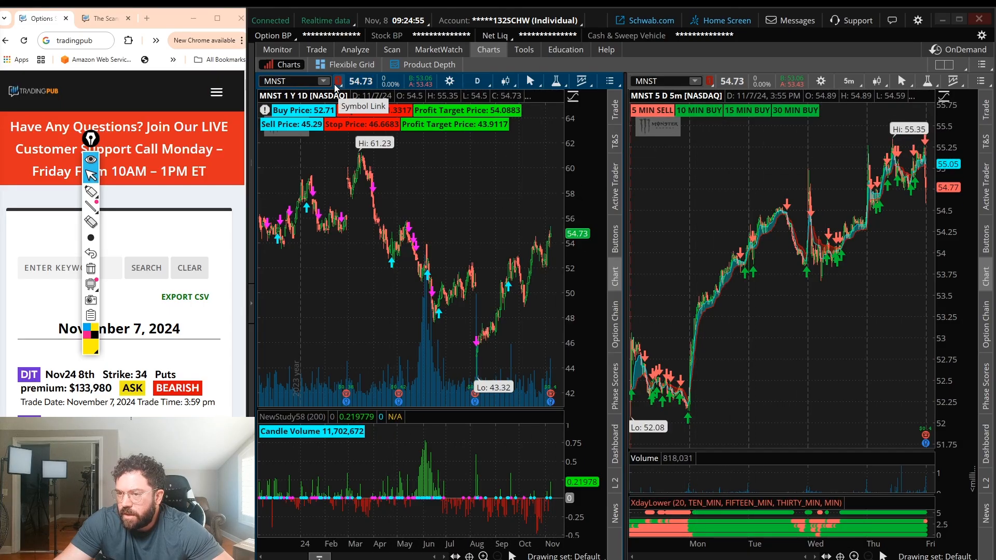
{"action": "left_click", "coordinate": [337, 80]}
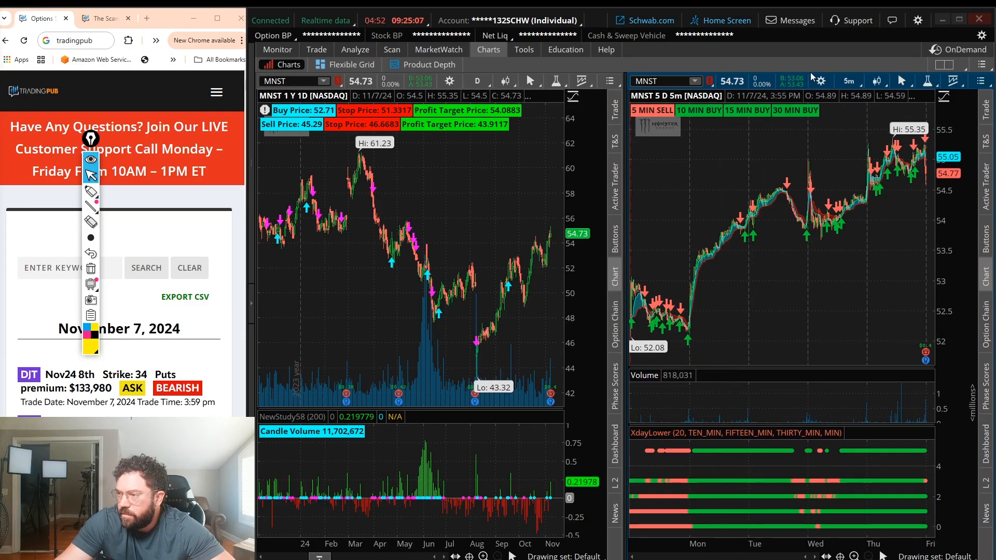
- In Chart Settings enable Show price subgraph and Overlap volume, enable equities volume, and apply
{"action": "left_click", "coordinate": [449, 81]}
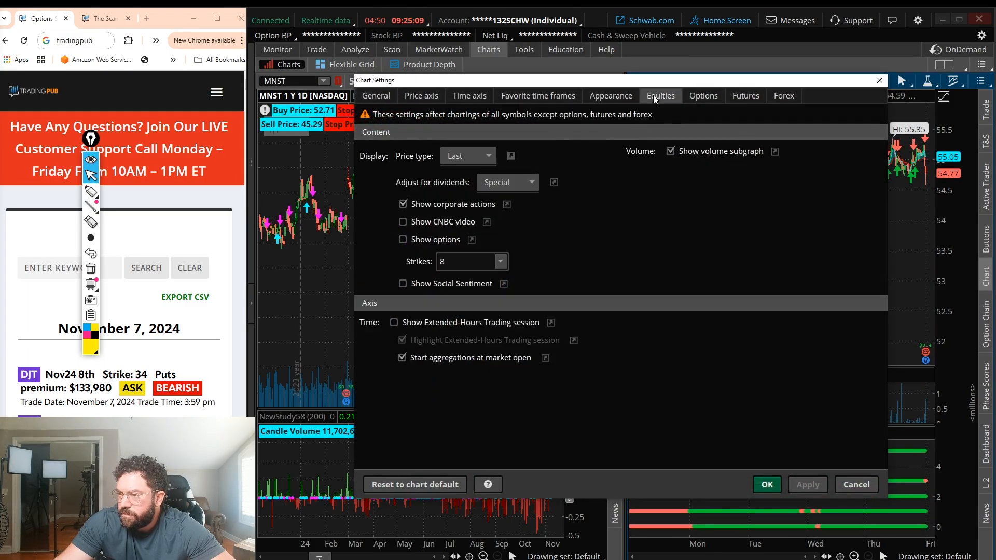
{"action": "left_click", "coordinate": [670, 151]}
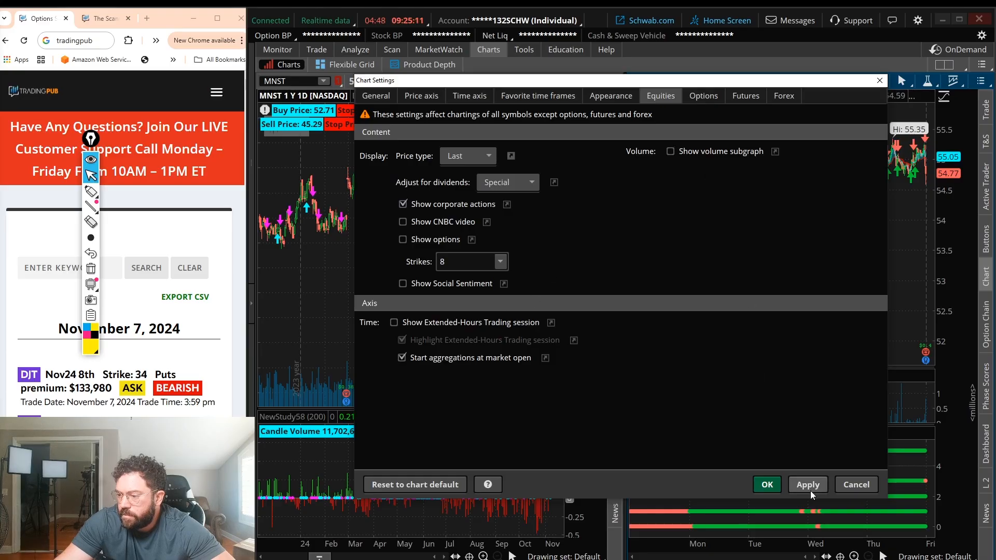
{"action": "left_click", "coordinate": [376, 95]}
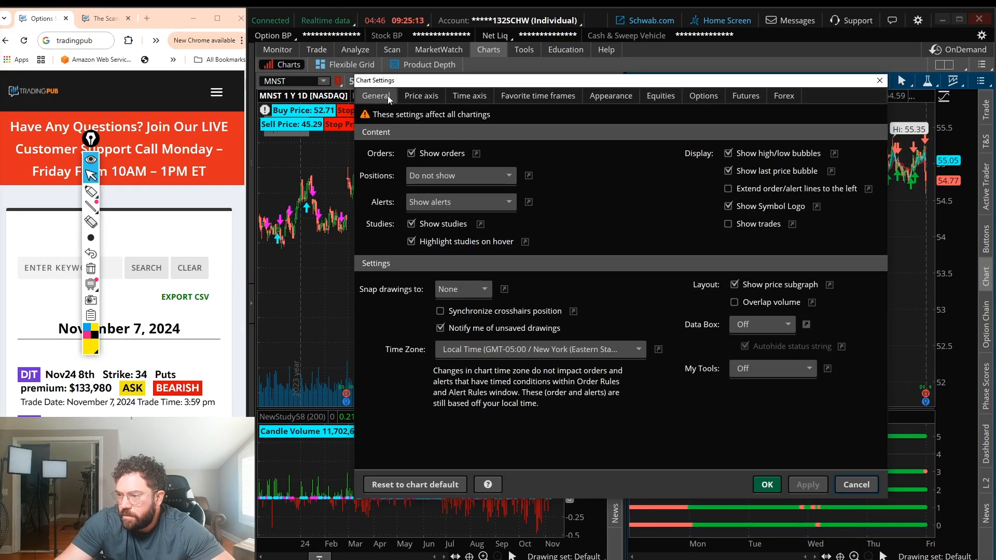
{"action": "left_click", "coordinate": [734, 302]}
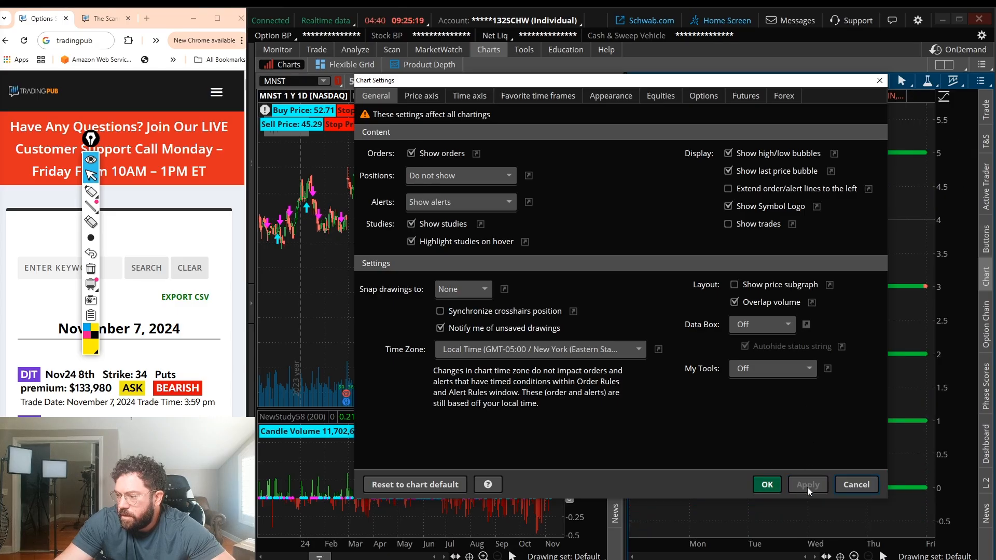
{"action": "left_click", "coordinate": [734, 284]}
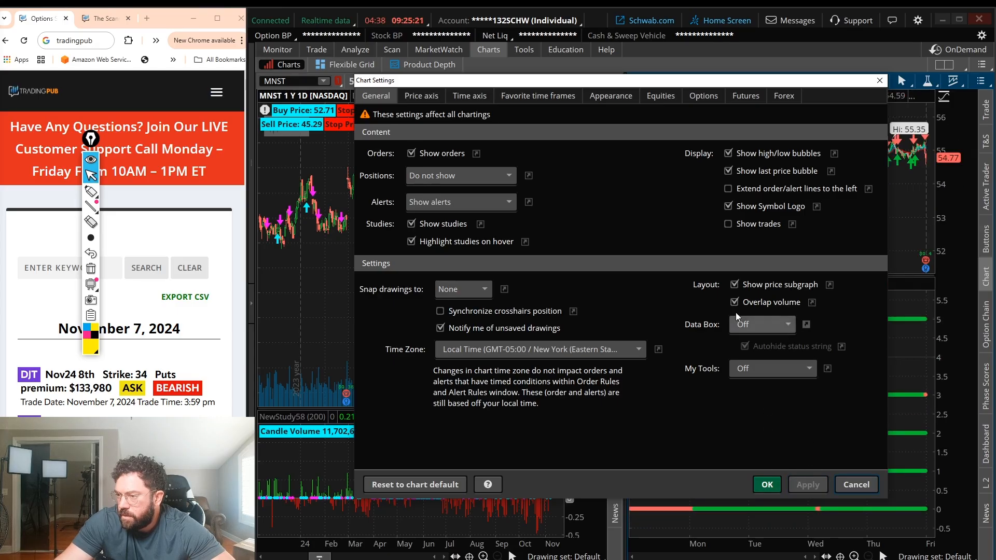
{"action": "left_click", "coordinate": [660, 95]}
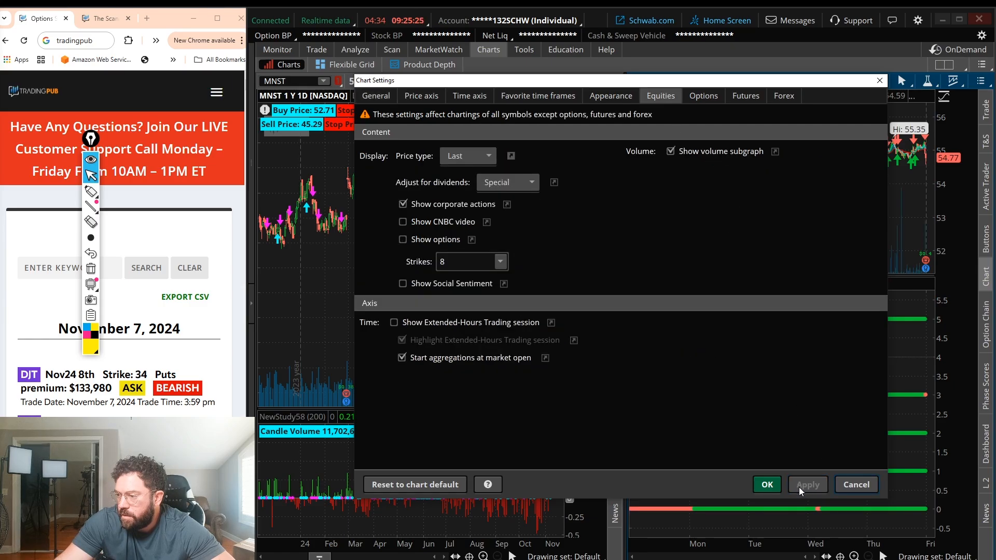
{"action": "left_click", "coordinate": [765, 484]}
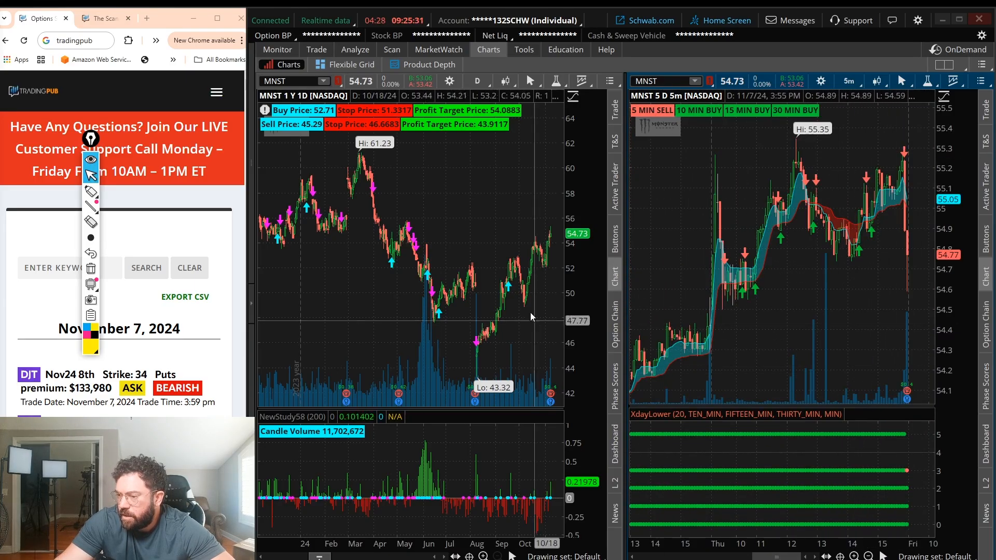
{"action": "mouse_move", "coordinate": [613, 138]}
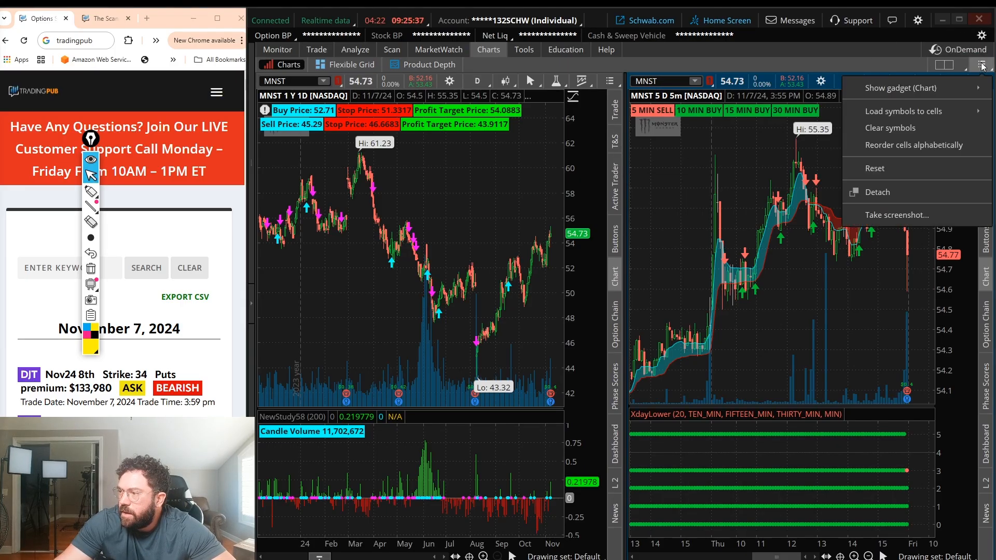
- Save the current grid layout as '2 charts' from the grid menu
{"action": "left_click", "coordinate": [980, 64]}
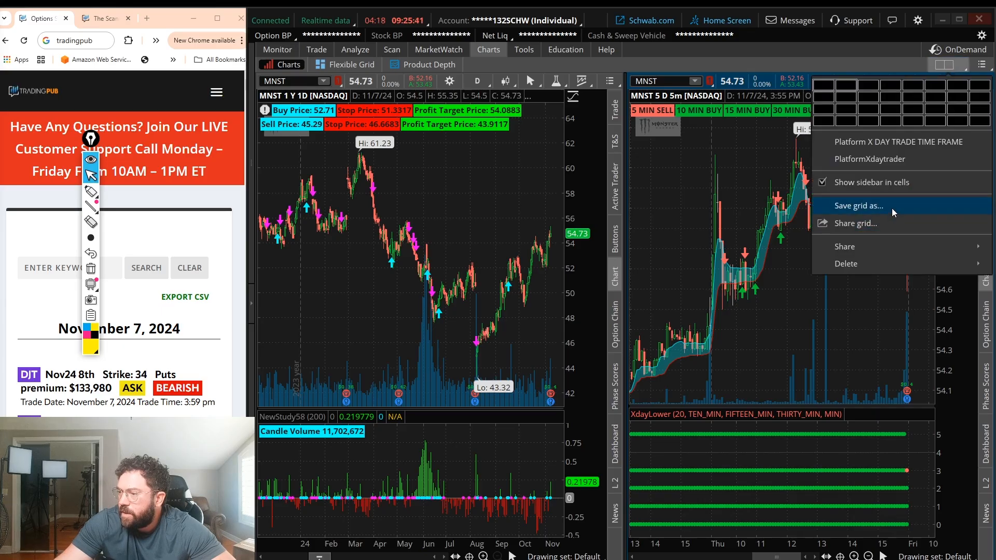
{"action": "left_click", "coordinate": [858, 206]}
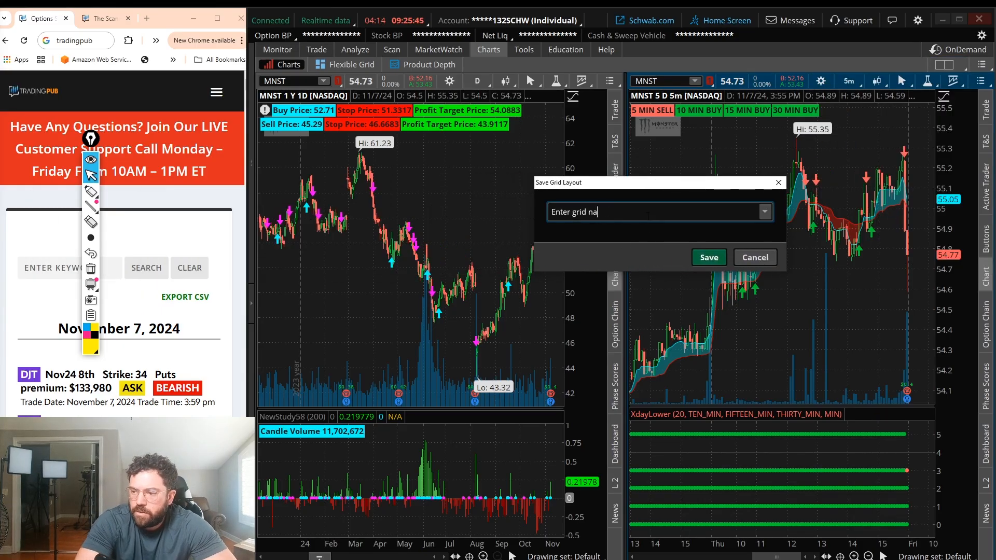
{"action": "type", "text": "2 charts"}
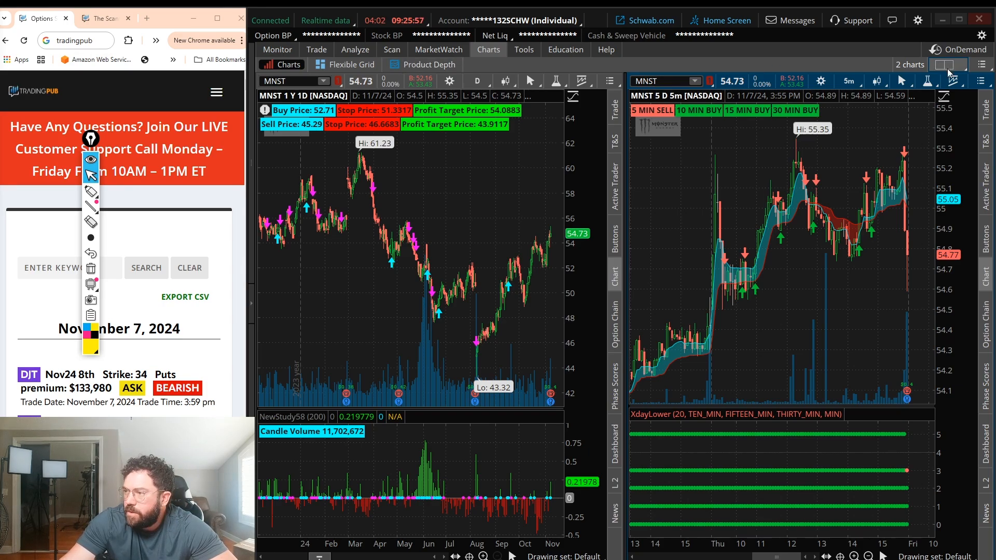
{"action": "left_click", "coordinate": [981, 65]}
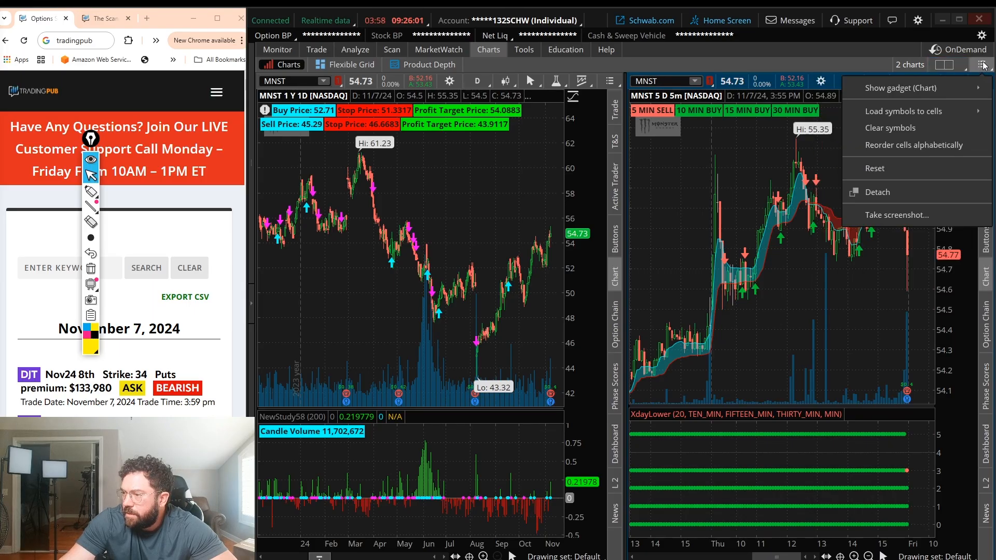
{"action": "mouse_move", "coordinate": [918, 192]}
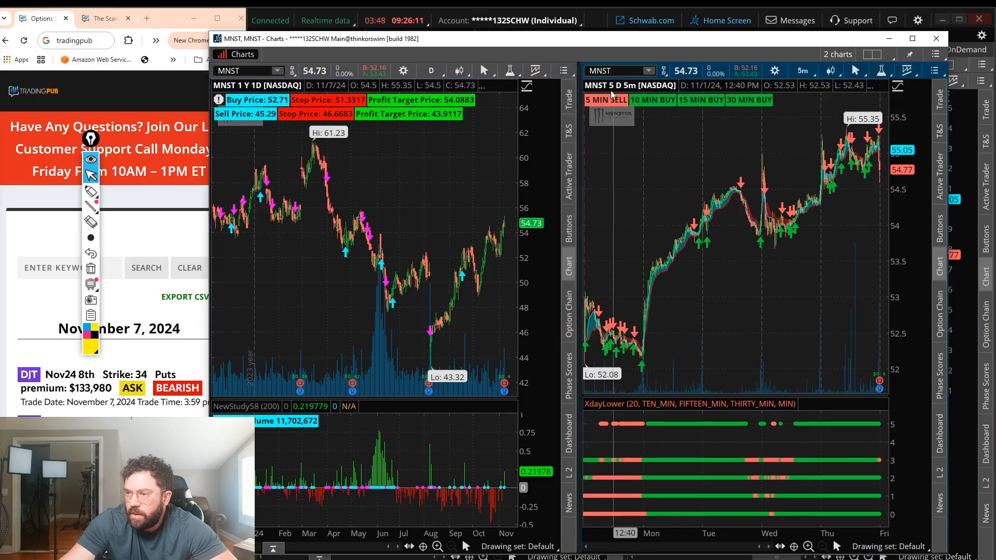
{"action": "type", "text": "AAPL"}
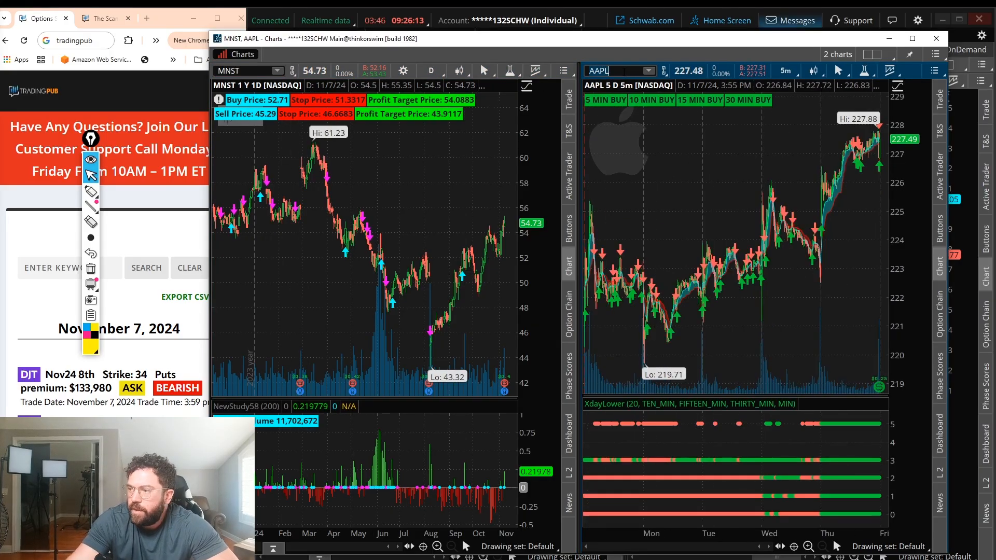
{"action": "type", "text": "COIN"}
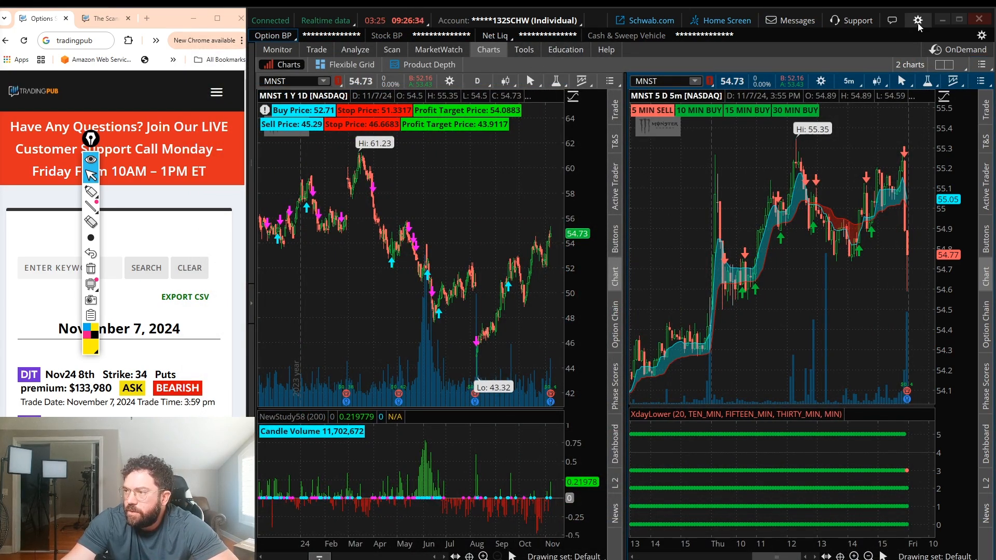
- Save the workspace under the new name 'lance tos set up'
{"action": "left_click", "coordinate": [918, 20]}
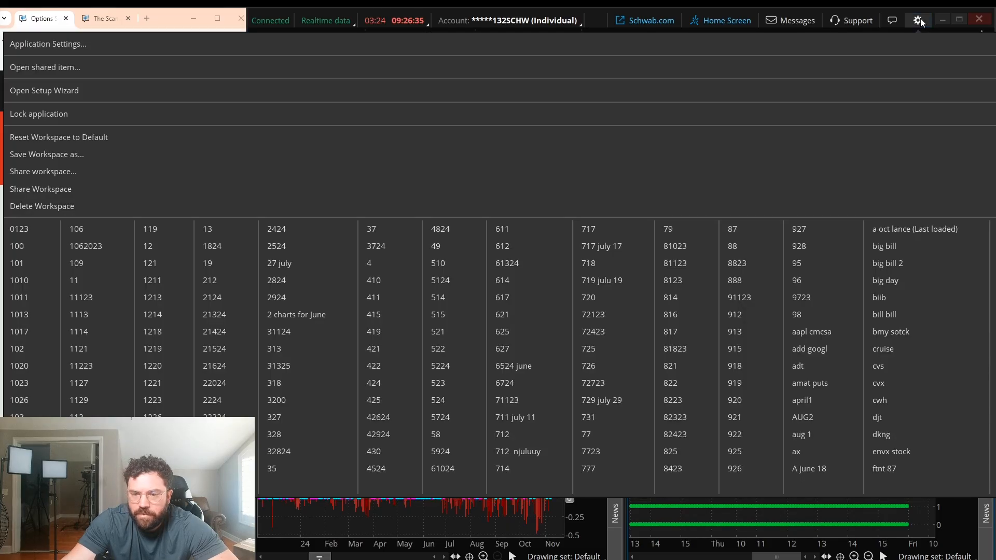
{"action": "left_click", "coordinate": [45, 153]}
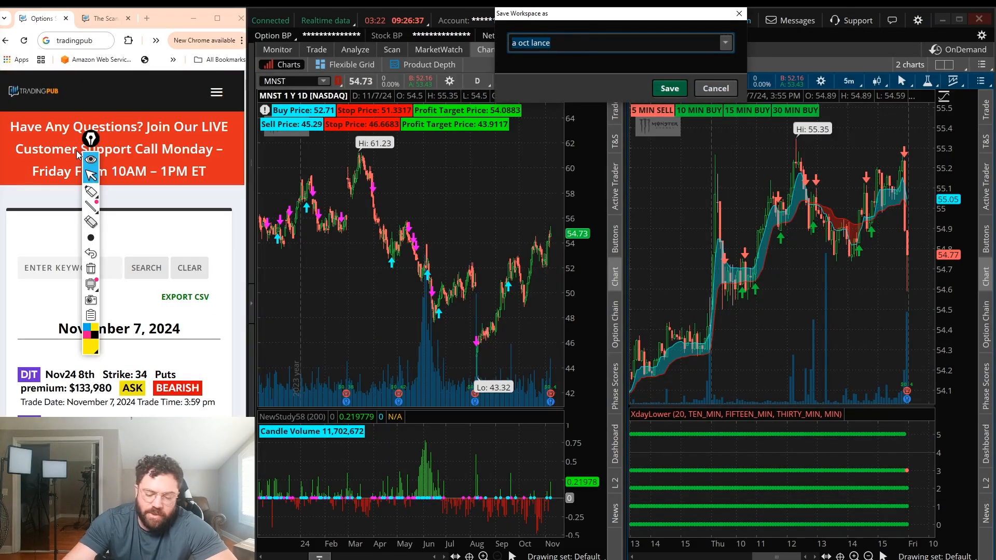
{"action": "type", "text": "lance ttos"}
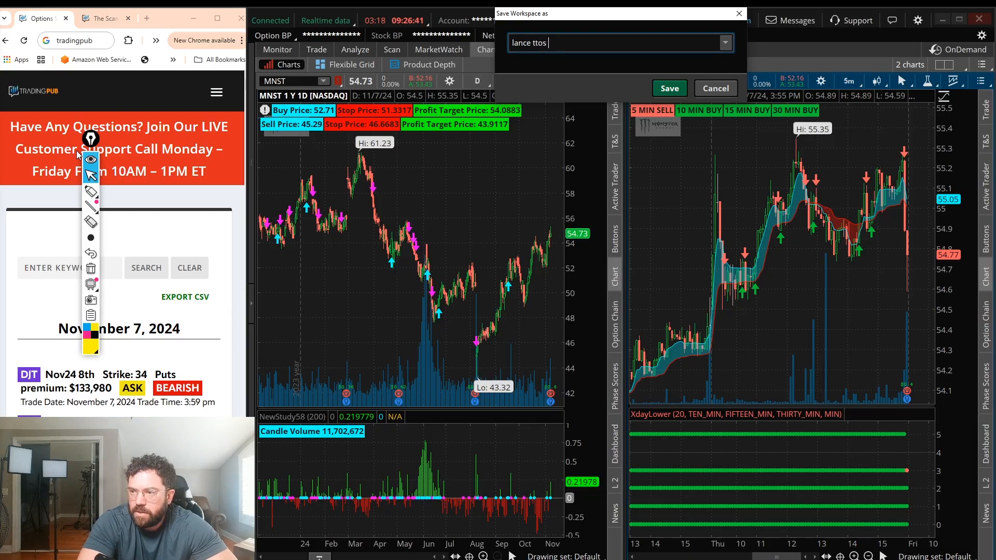
{"action": "key", "text": "BackSpace"}
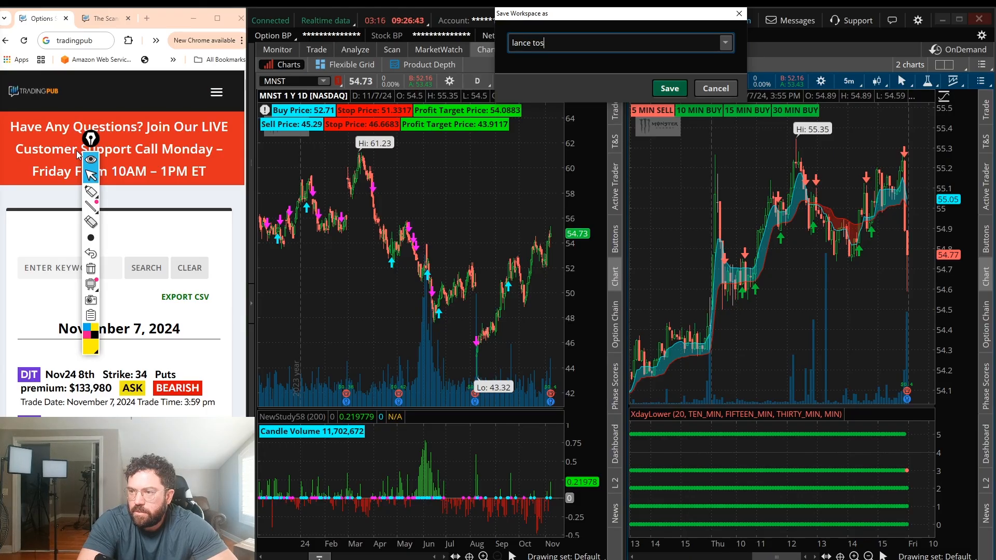
{"action": "type", "text": "set up"}
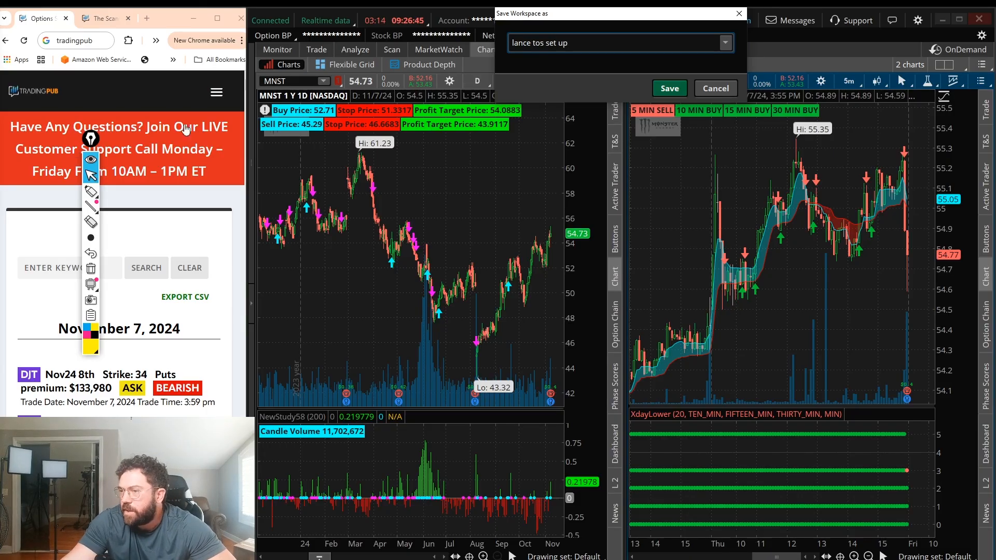
{"action": "left_click", "coordinate": [669, 87]}
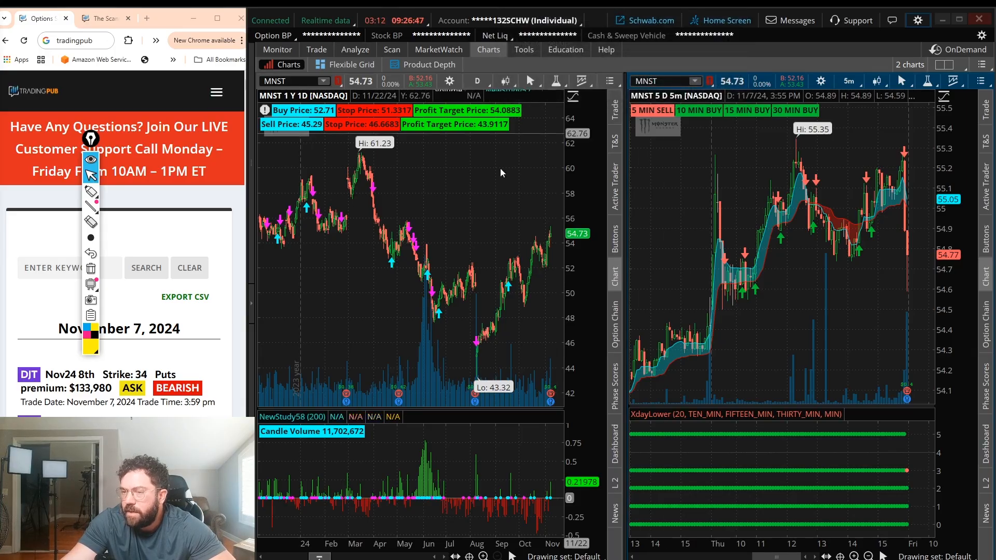
{"action": "mouse_move", "coordinate": [470, 182]}
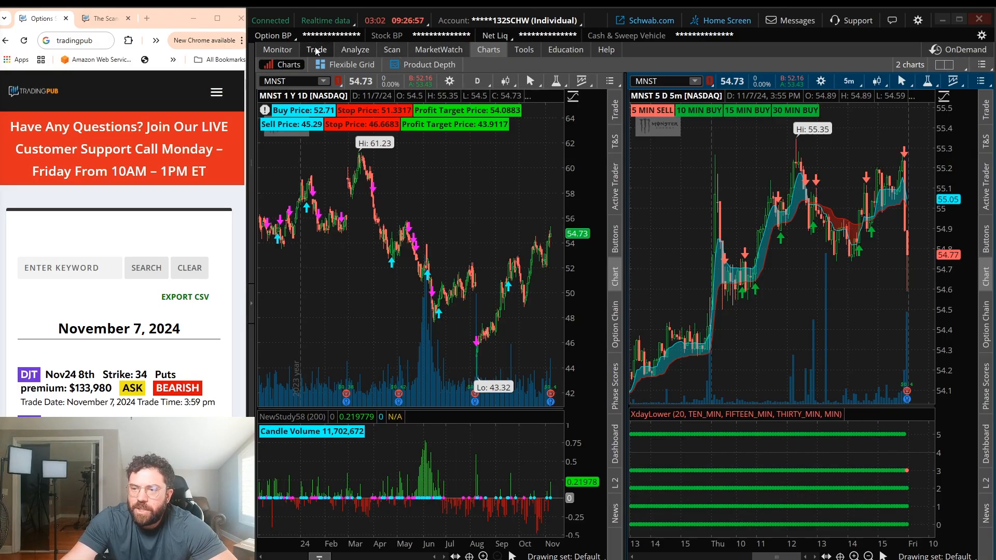
- On the Trade tab expand the MNST 15 NOV 24 option series and show the Strikes choices
{"action": "left_click", "coordinate": [315, 50]}
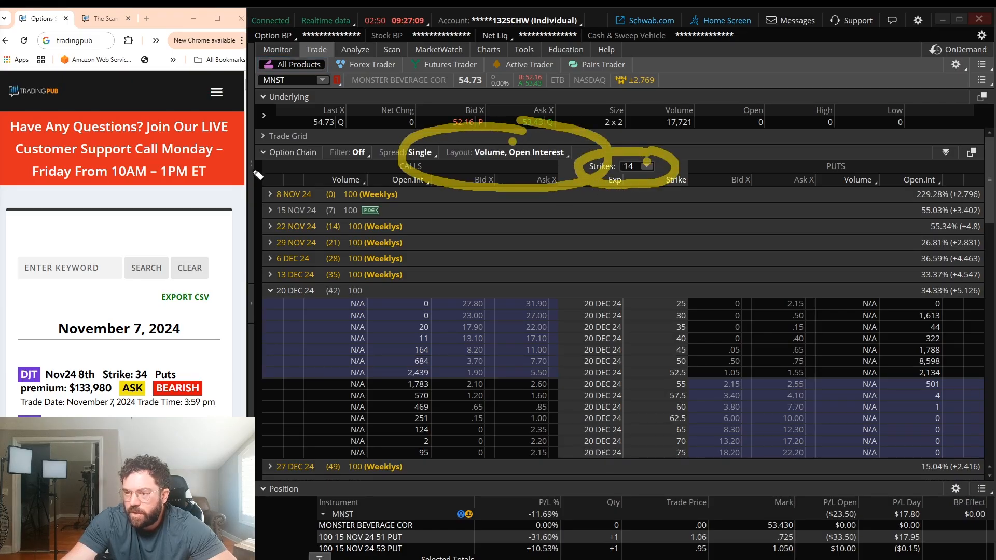
{"action": "left_click", "coordinate": [509, 152]}
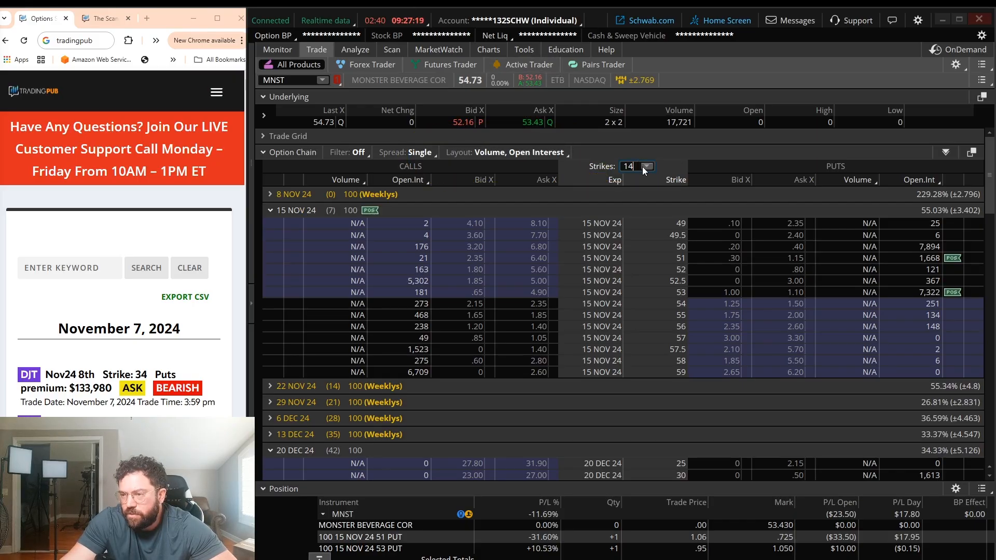
{"action": "left_click", "coordinate": [646, 166]}
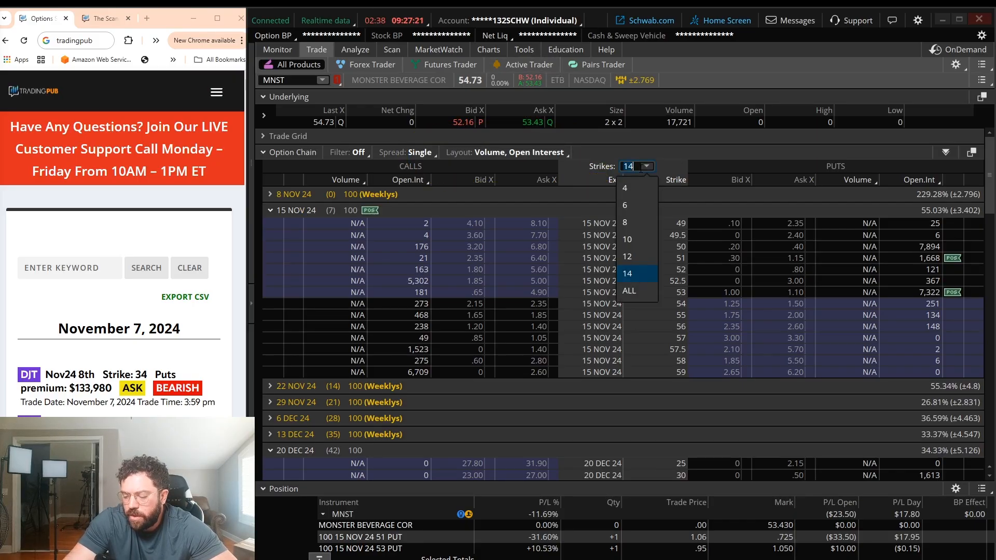